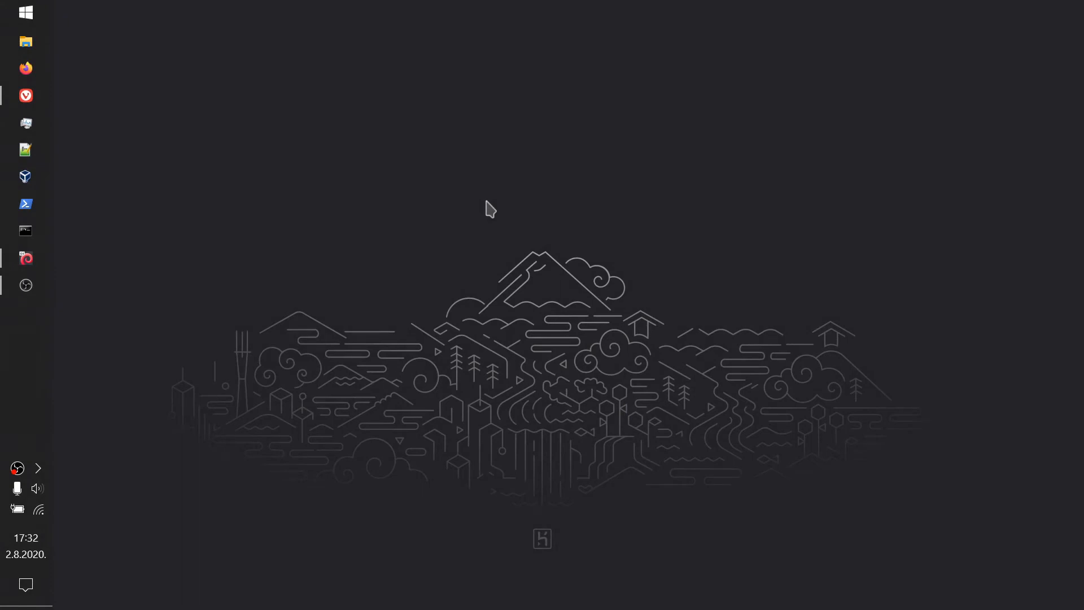
pyautogui.moveTo(26, 258)
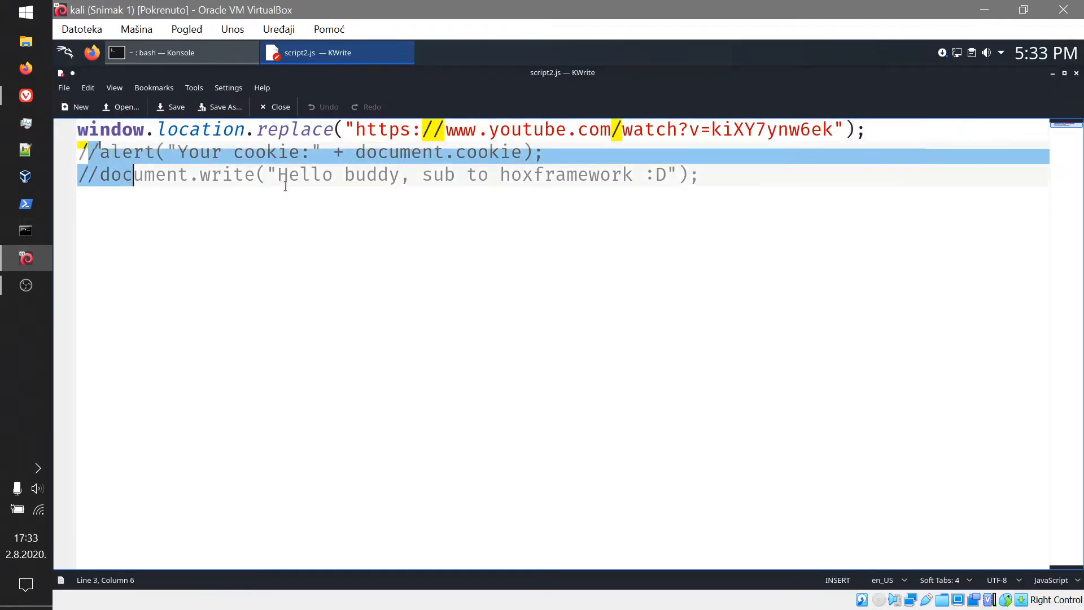
pyautogui.doubleClick(111, 129)
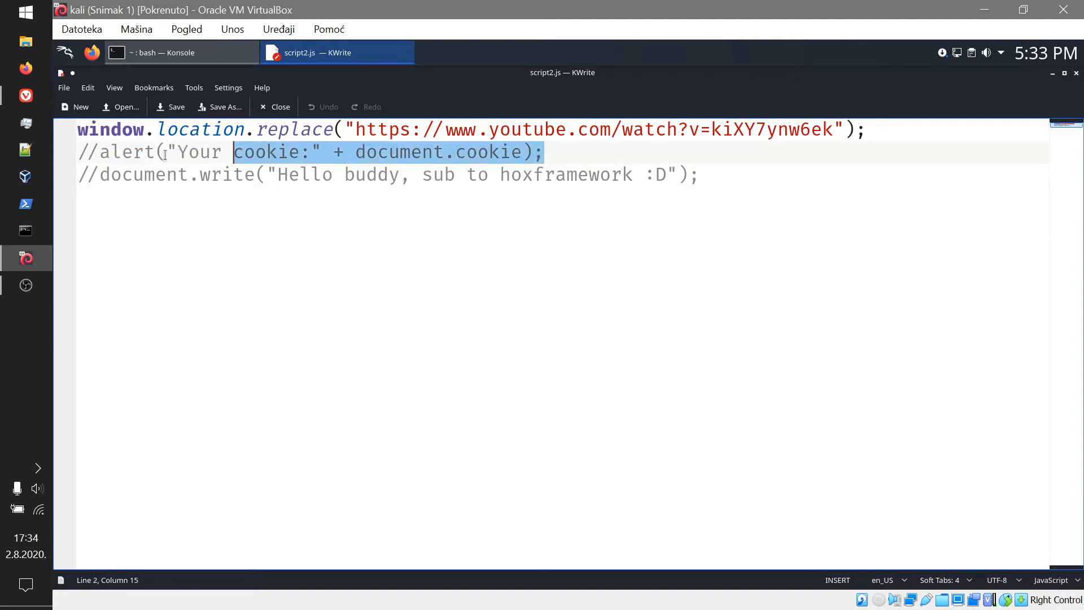
pyautogui.click(401, 152)
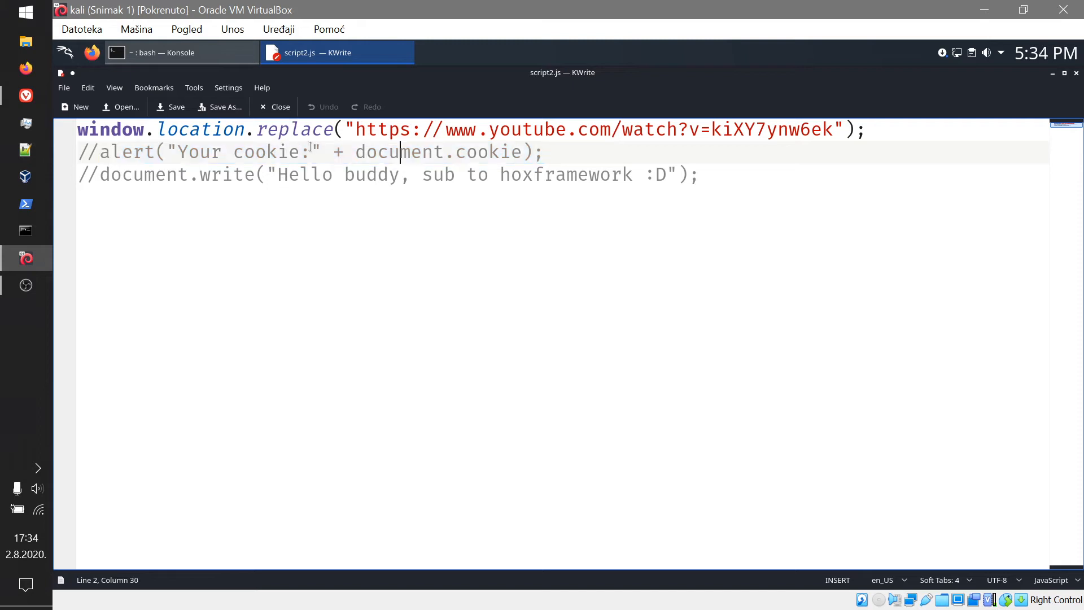
pyautogui.moveTo(355, 152); pyautogui.dragTo(520, 152)
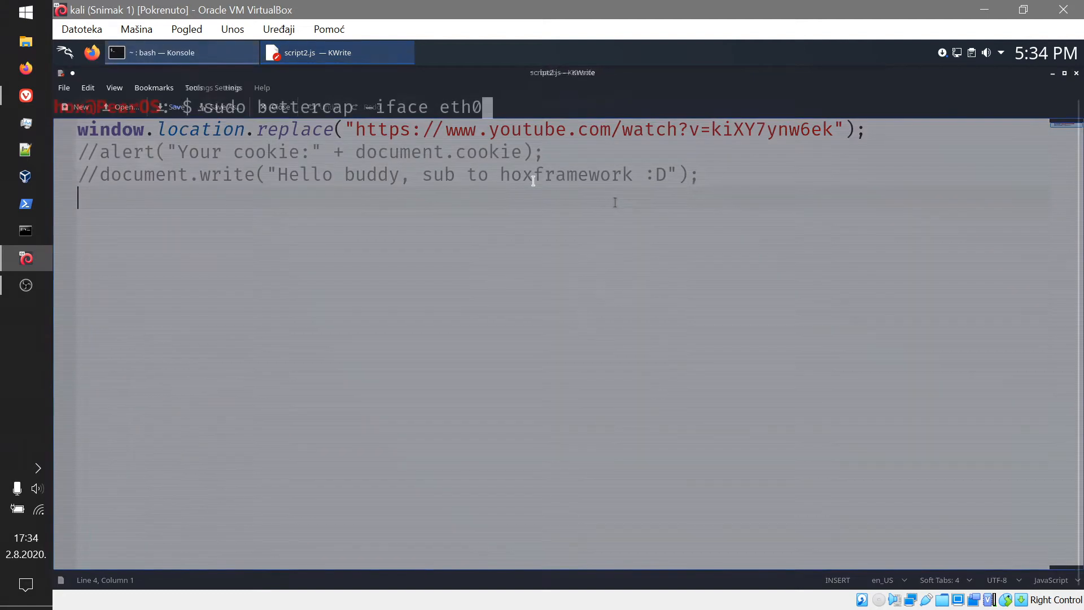
# Turn on net.probe in the eth0 bettercap session and review the module status list.
pyautogui.click(164, 52)
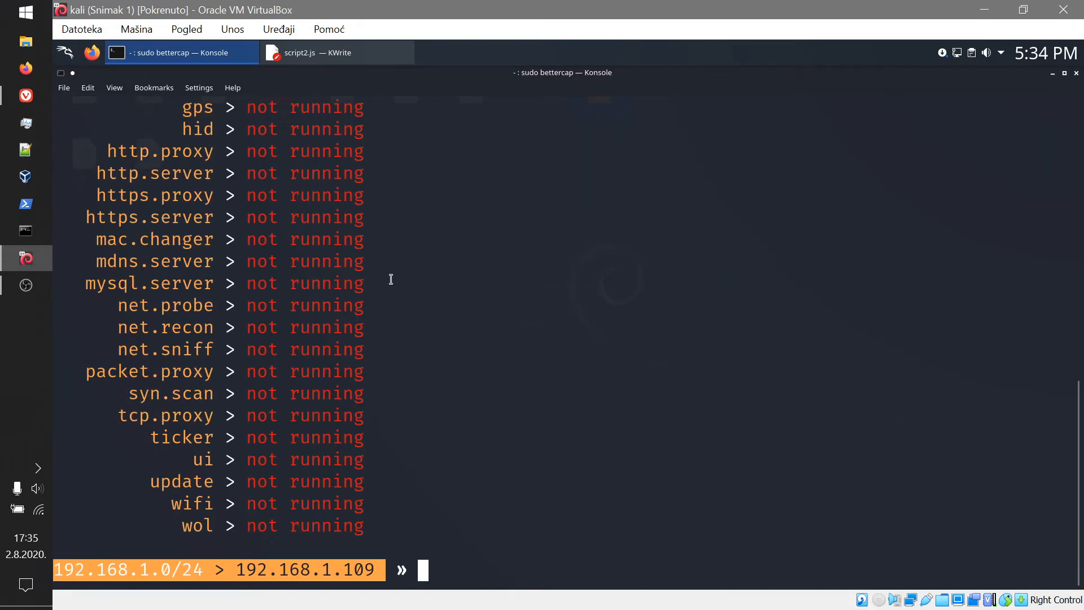
pyautogui.write('net.')
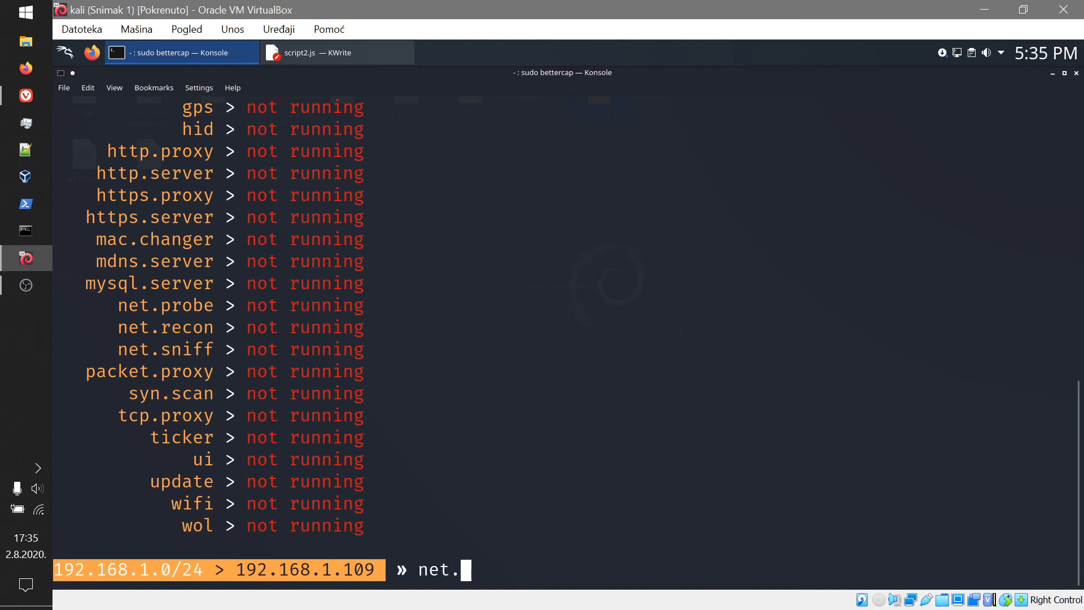
pyautogui.write('probe on')
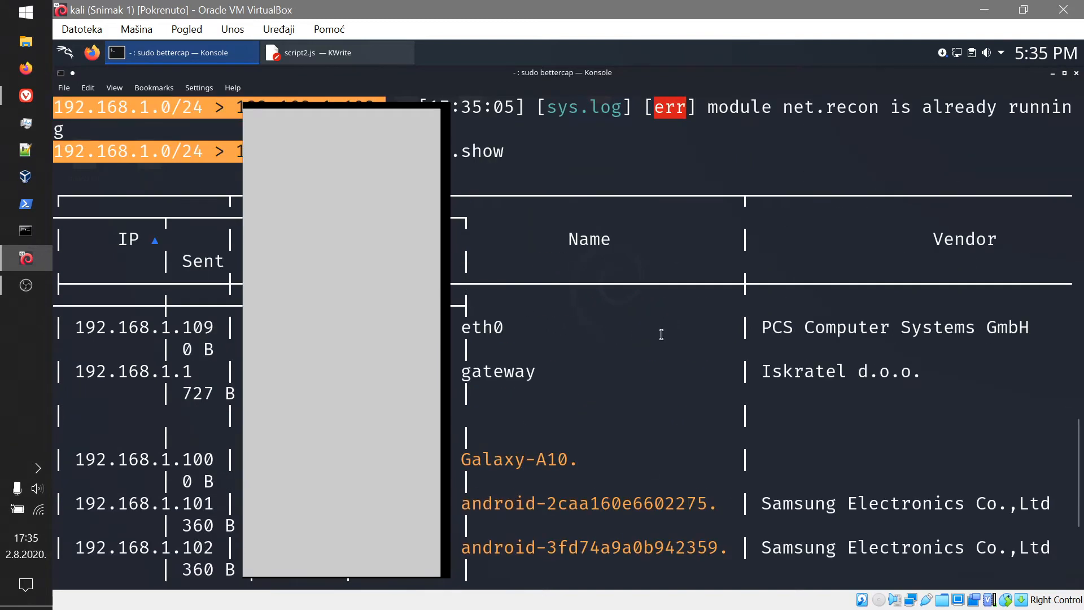
pyautogui.scroll(-3)
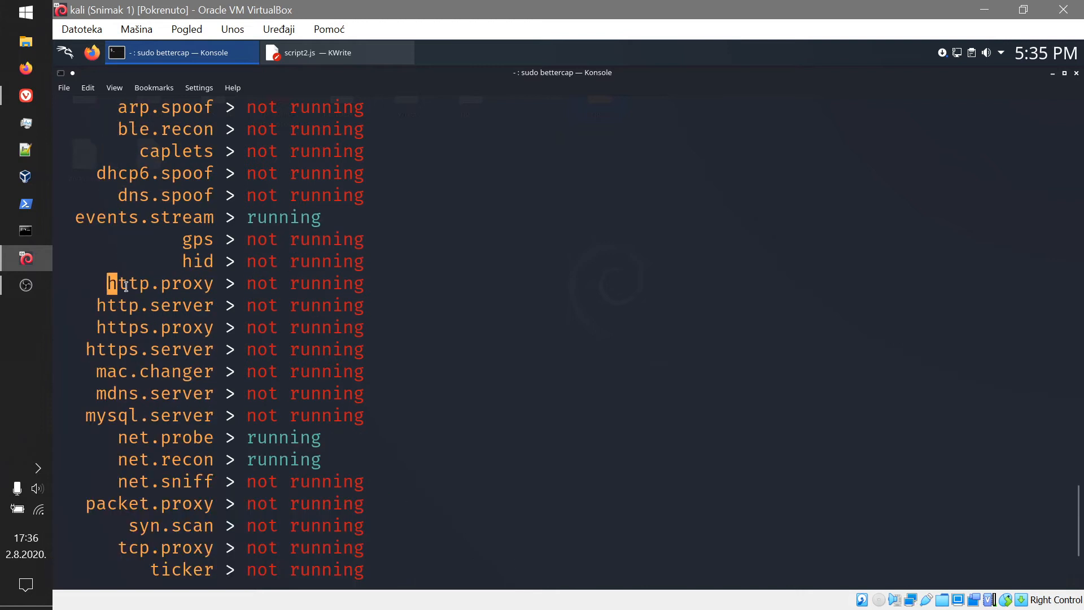
pyautogui.doubleClick(160, 283)
pyautogui.write('cap')
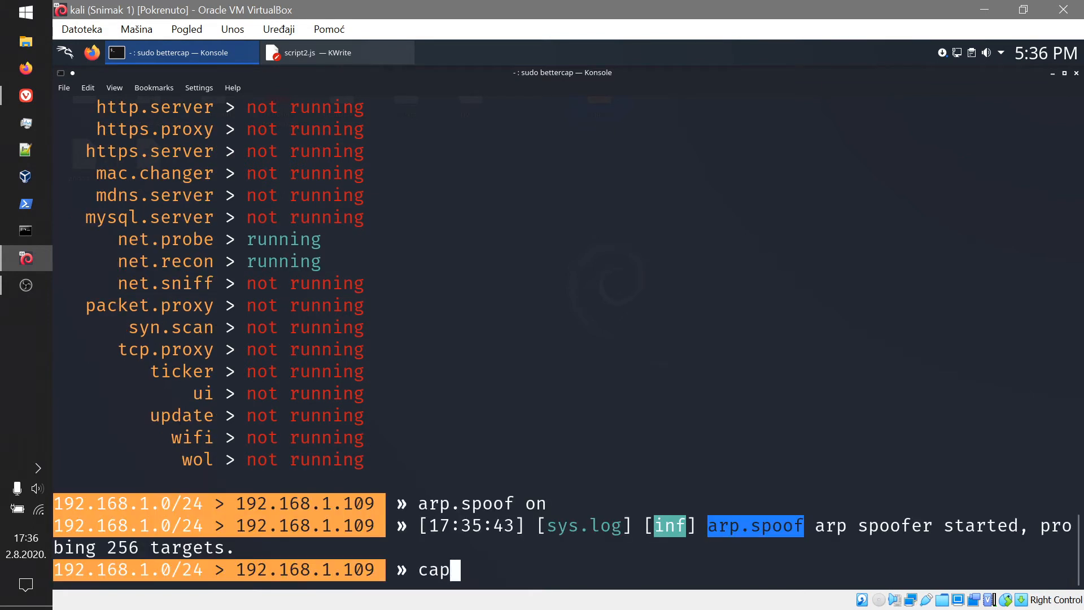
# List the caplets, noting jsinject, then check module statuses down to http.proxy.
pyautogui.press('Return')
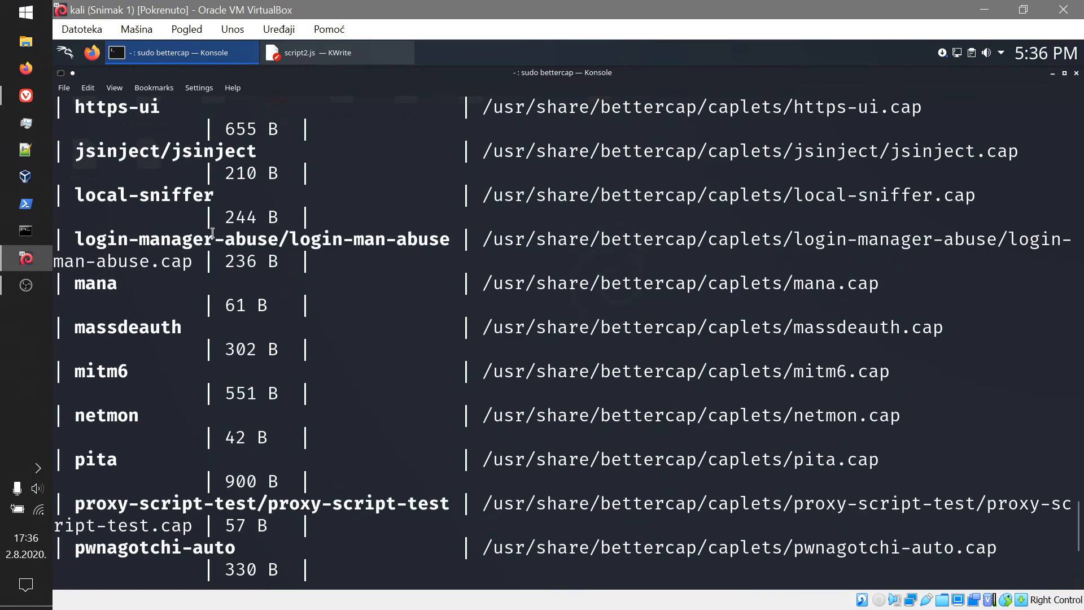
pyautogui.doubleClick(165, 151)
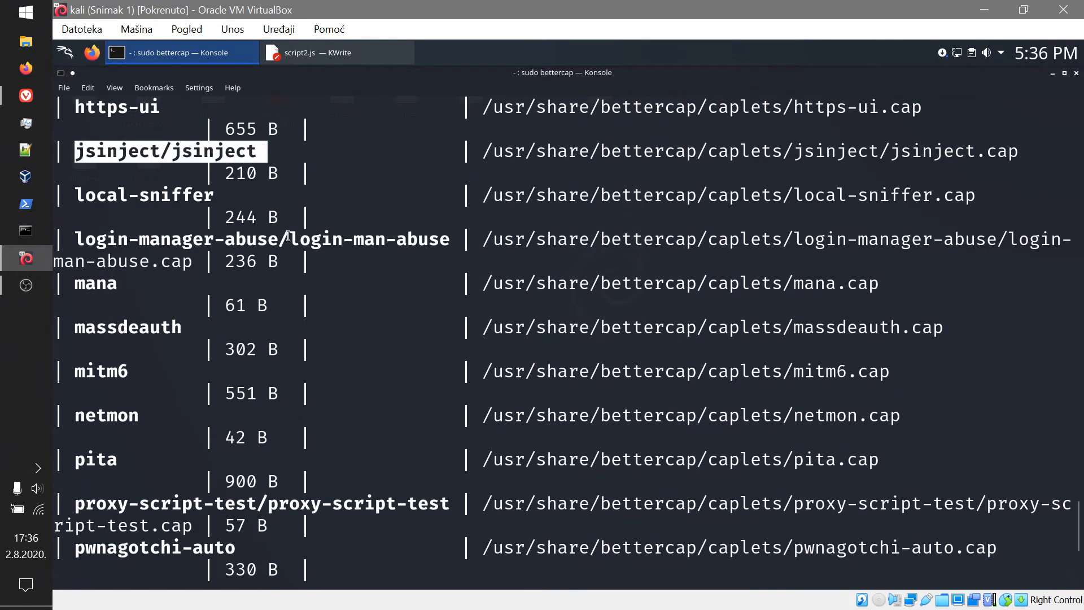
pyautogui.moveTo(952, 163)
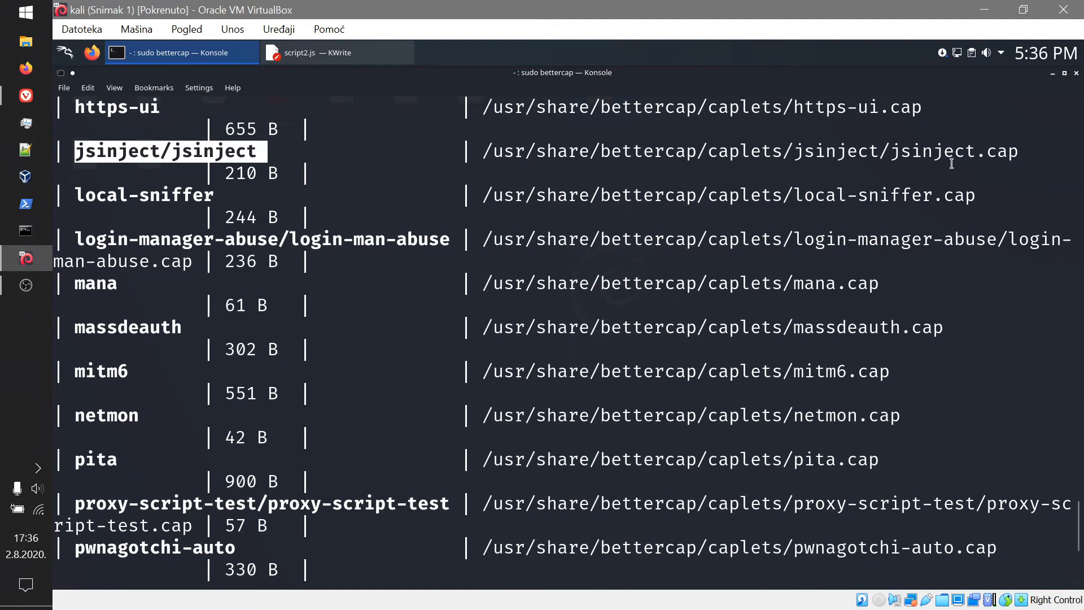
pyautogui.scroll(-3)
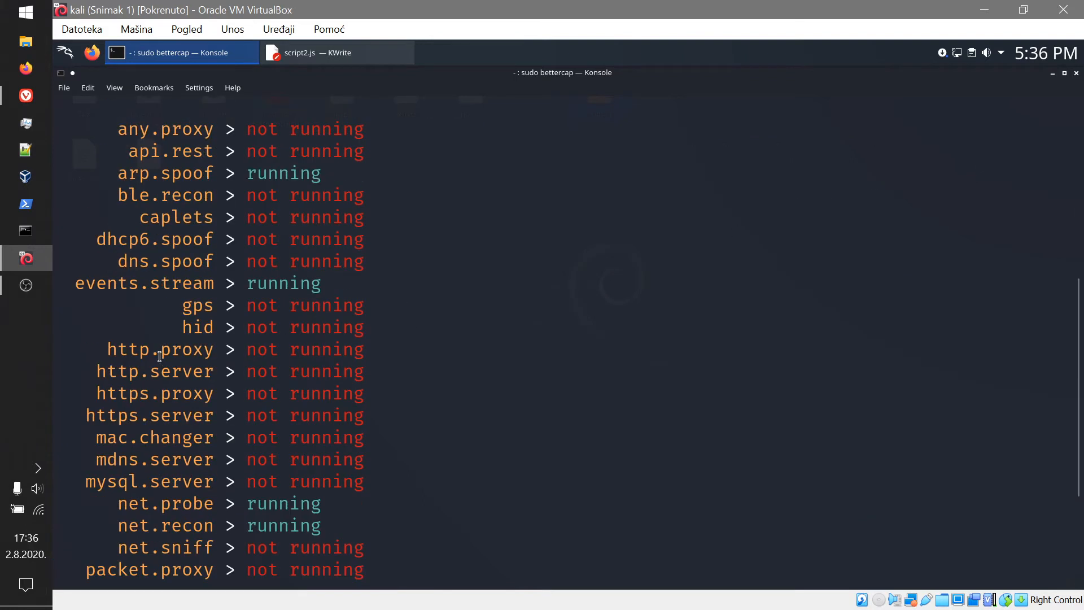
pyautogui.doubleClick(160, 349)
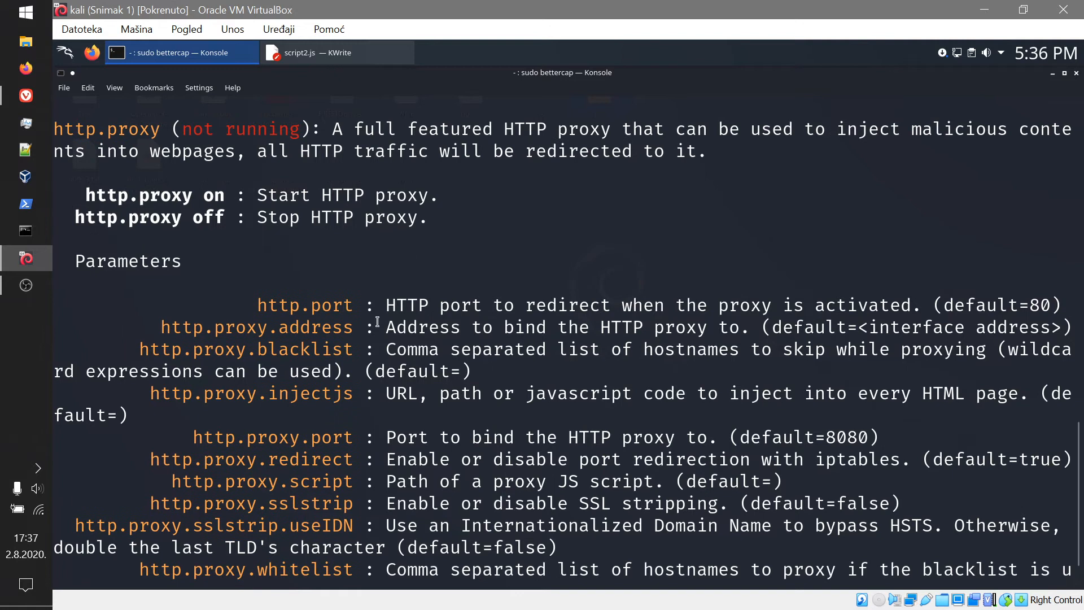
# Set http.proxy.injectjs to /home/hox/Desktop/script2.js after reviewing the http.proxy parameters.
pyautogui.scroll(-3)
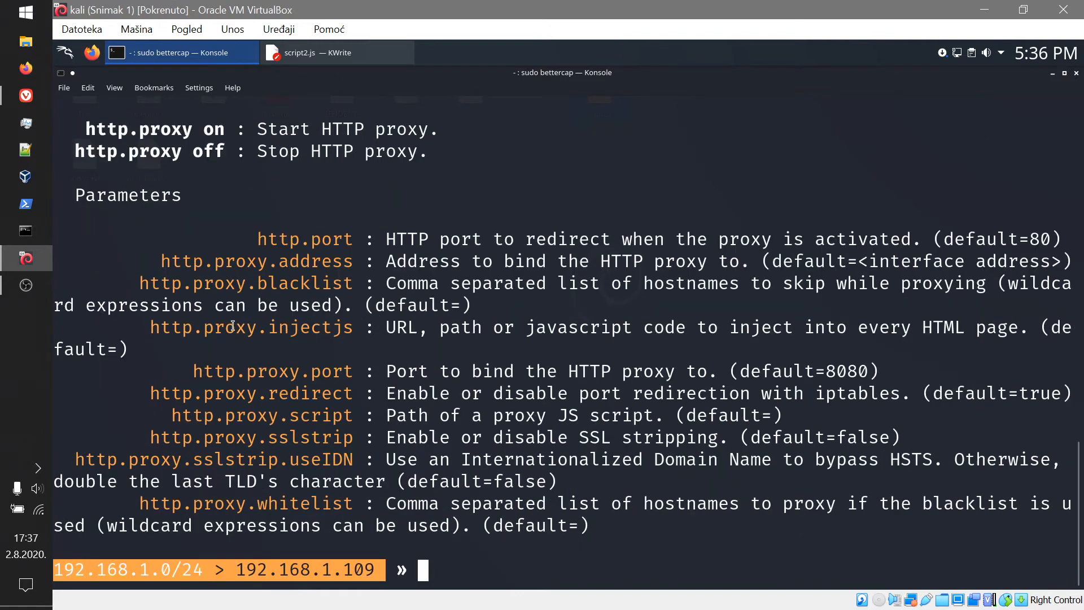
pyautogui.moveTo(303, 341)
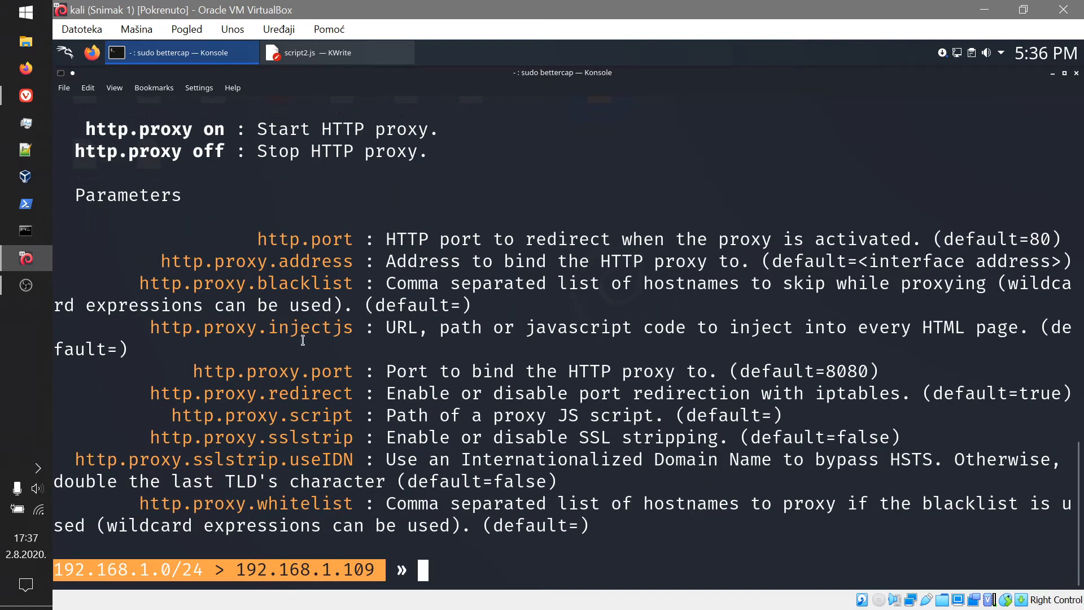
pyautogui.moveTo(228, 443)
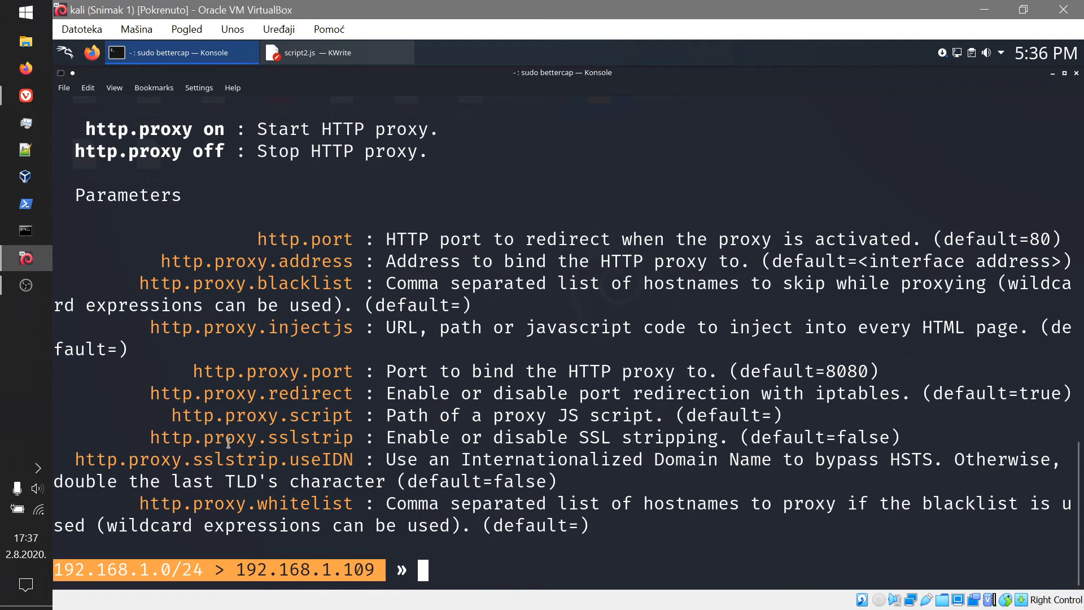
pyautogui.rightClick(228, 327)
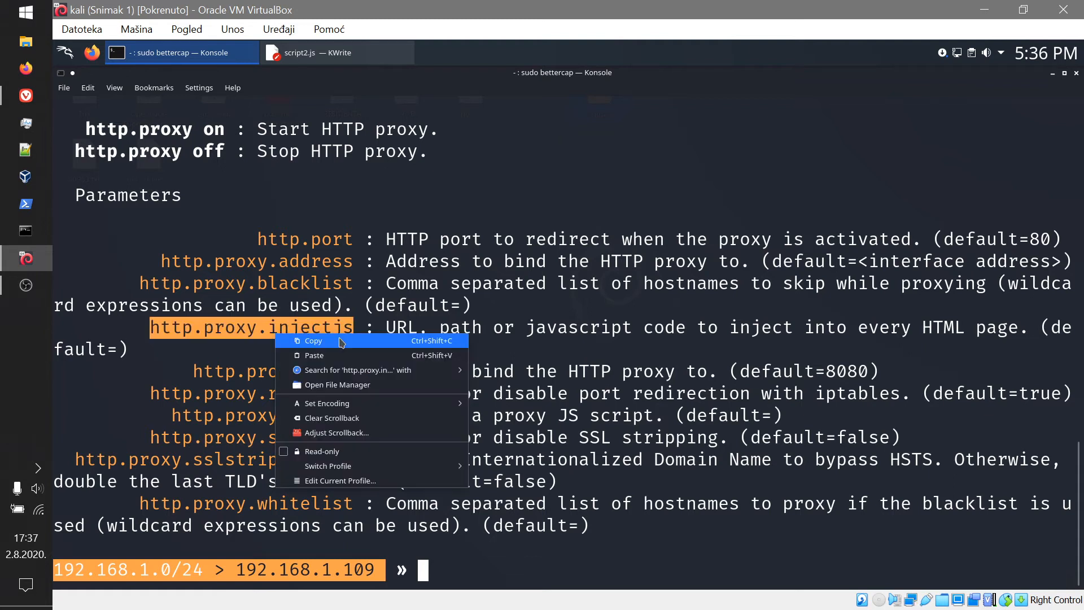
pyautogui.write('s')
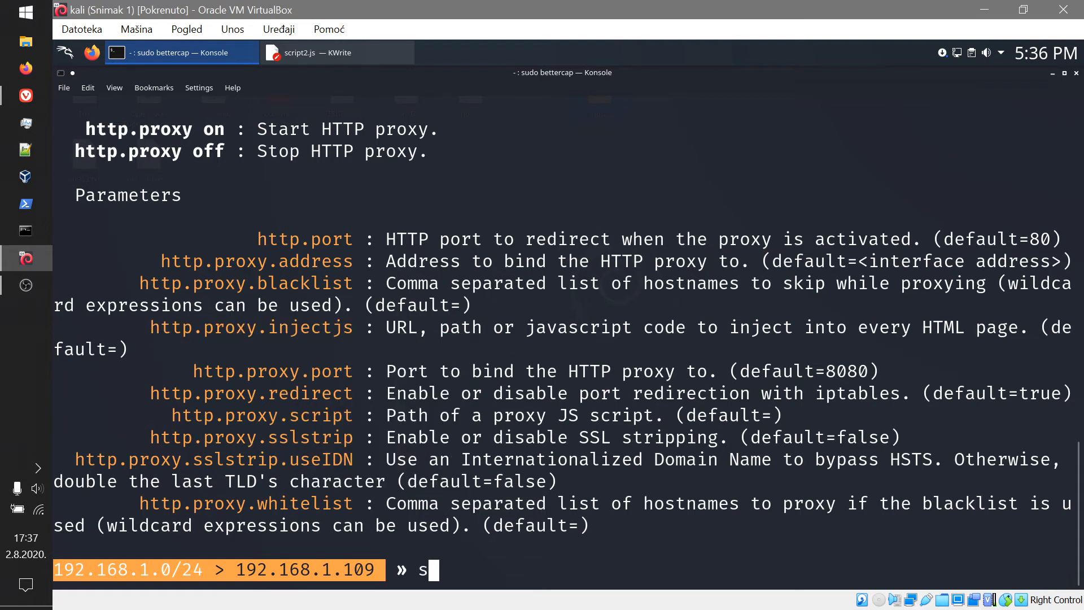
pyautogui.write('et http.proxy.injectjs')
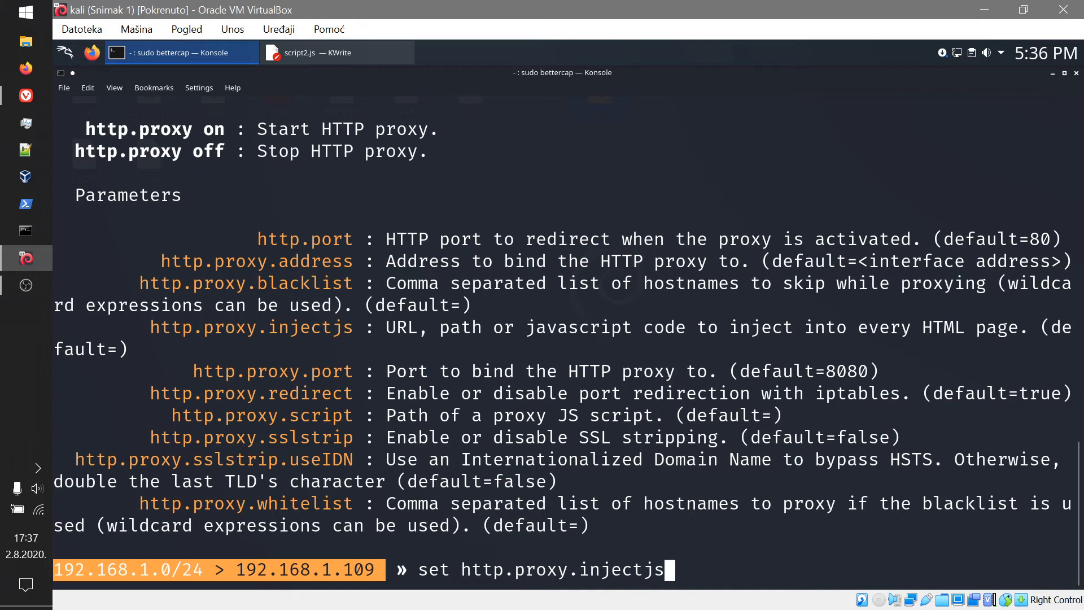
pyautogui.write('" "')
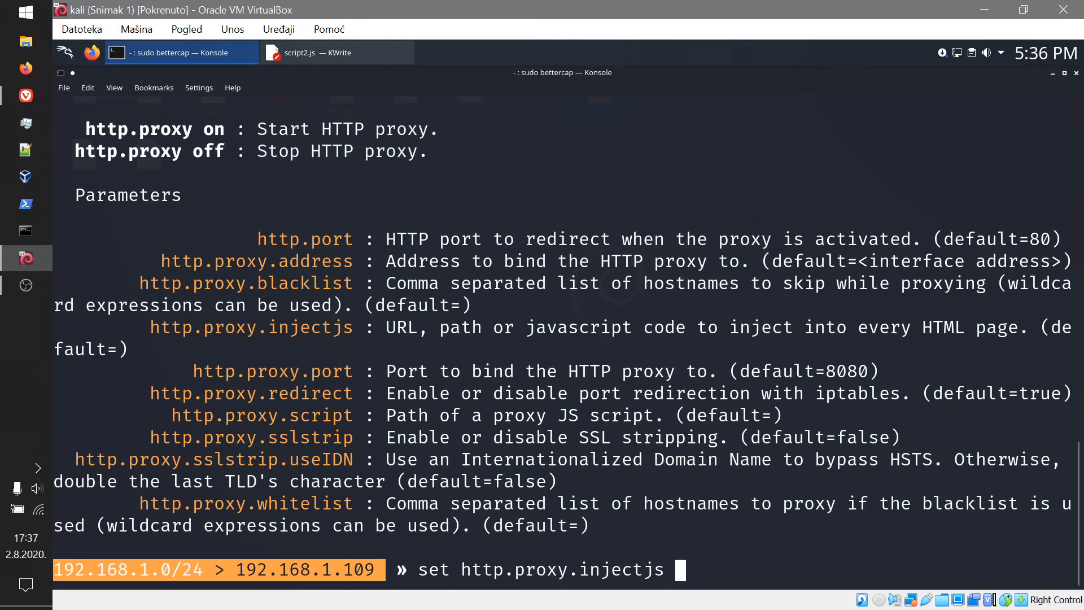
pyautogui.write('/home/hox/')
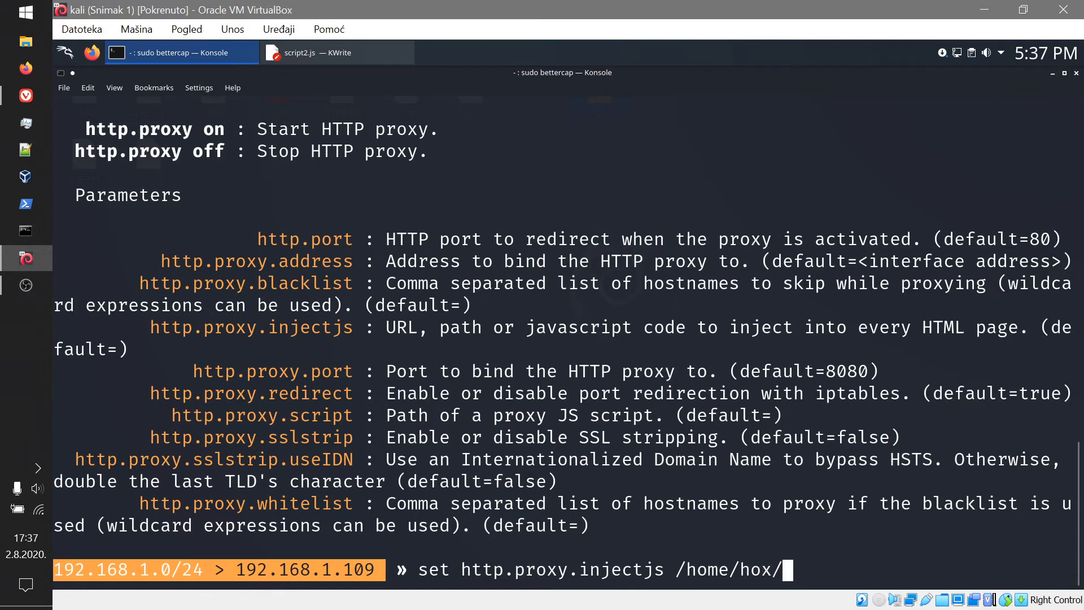
pyautogui.write('Desktop/s')
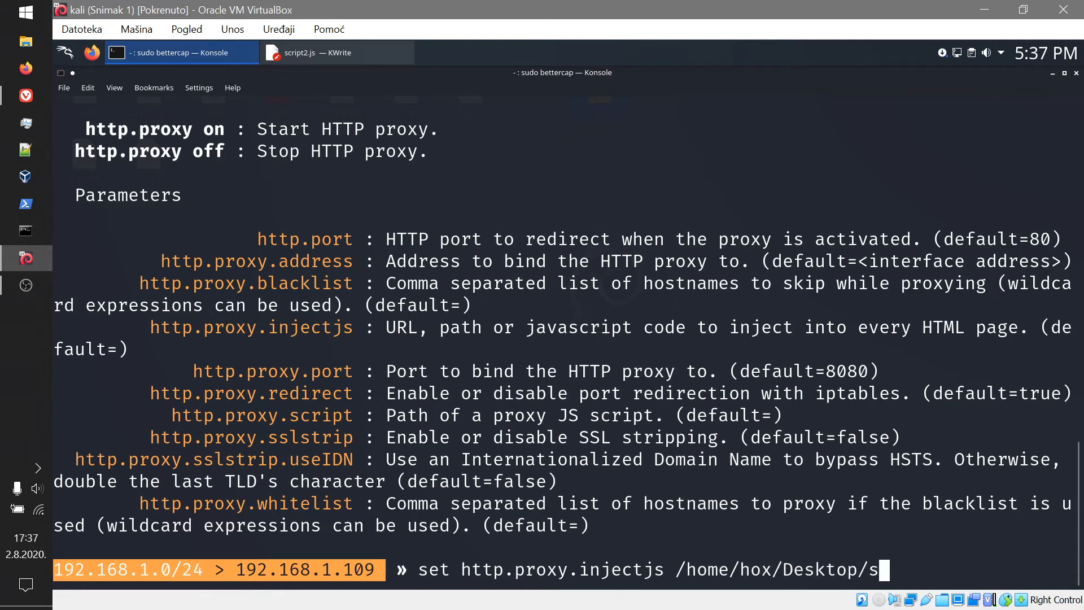
pyautogui.write('cript2.js')
pyautogui.write('set http.proxy.sslstrip true')
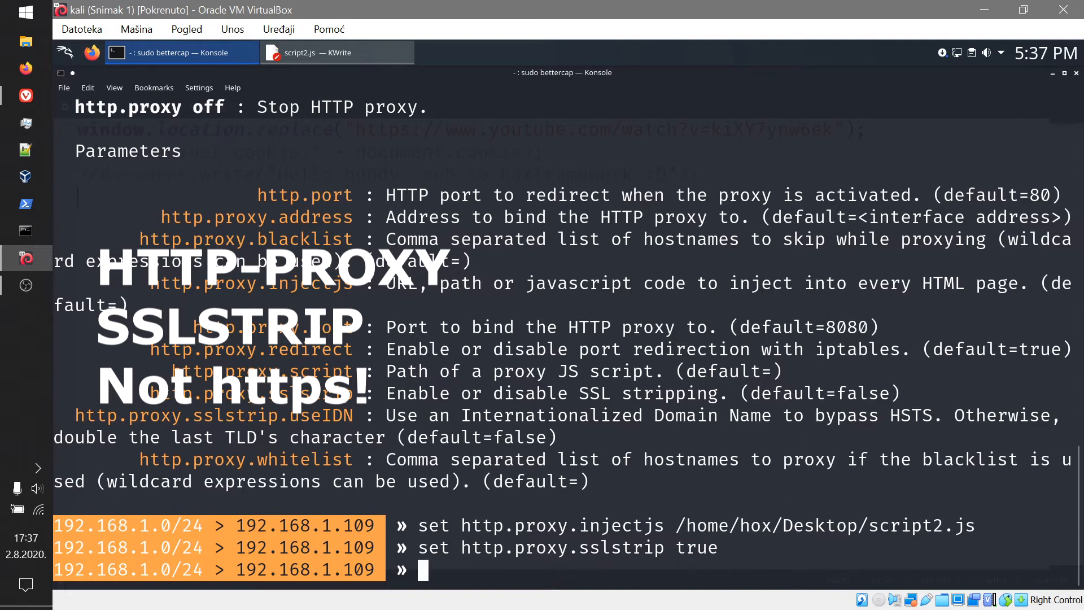
pyautogui.write('help')
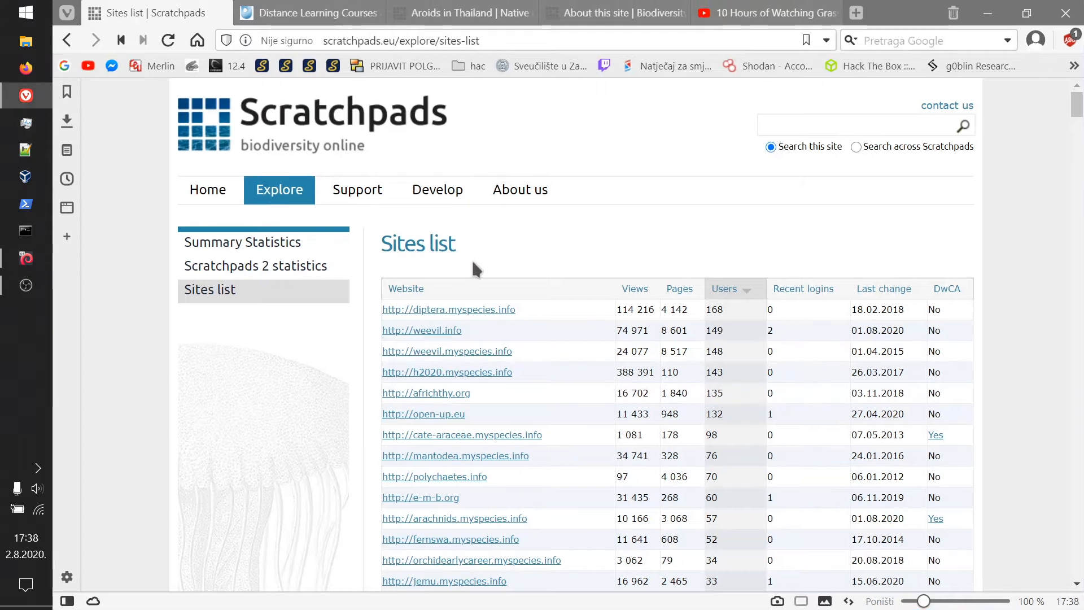
# Open Scratchpads sites as the victim and follow the redirect to the grass-growing YouTube video.
pyautogui.click(318, 13)
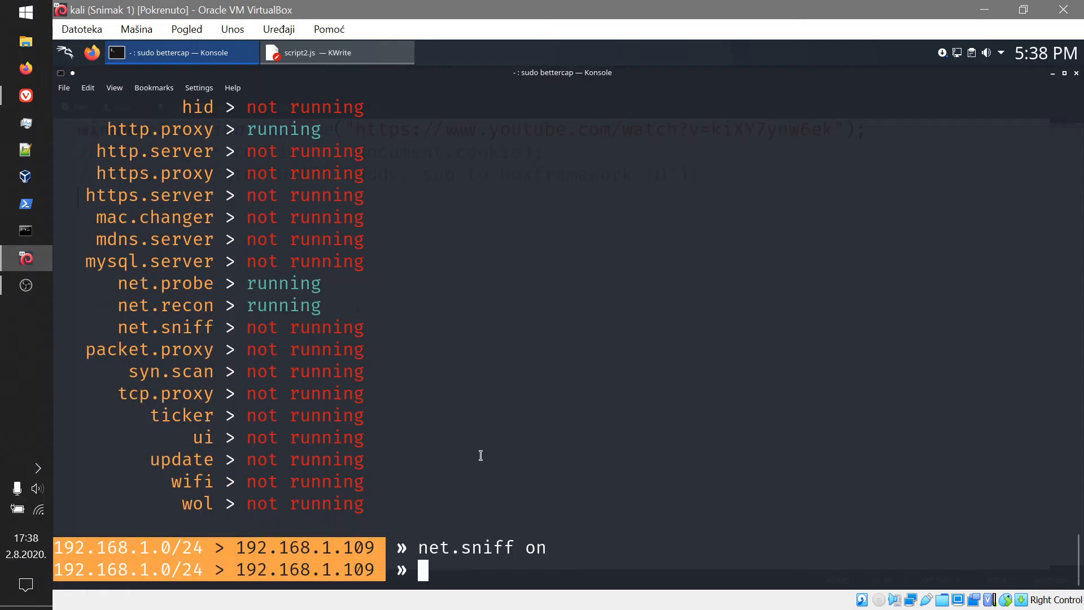
pyautogui.moveTo(541, 439)
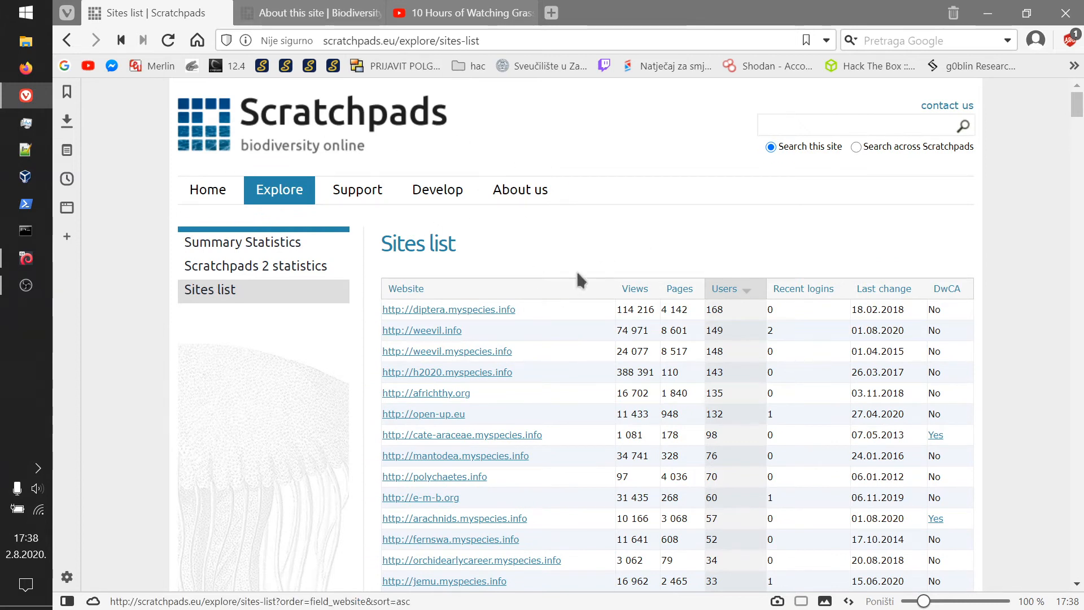
pyautogui.scroll(-3)
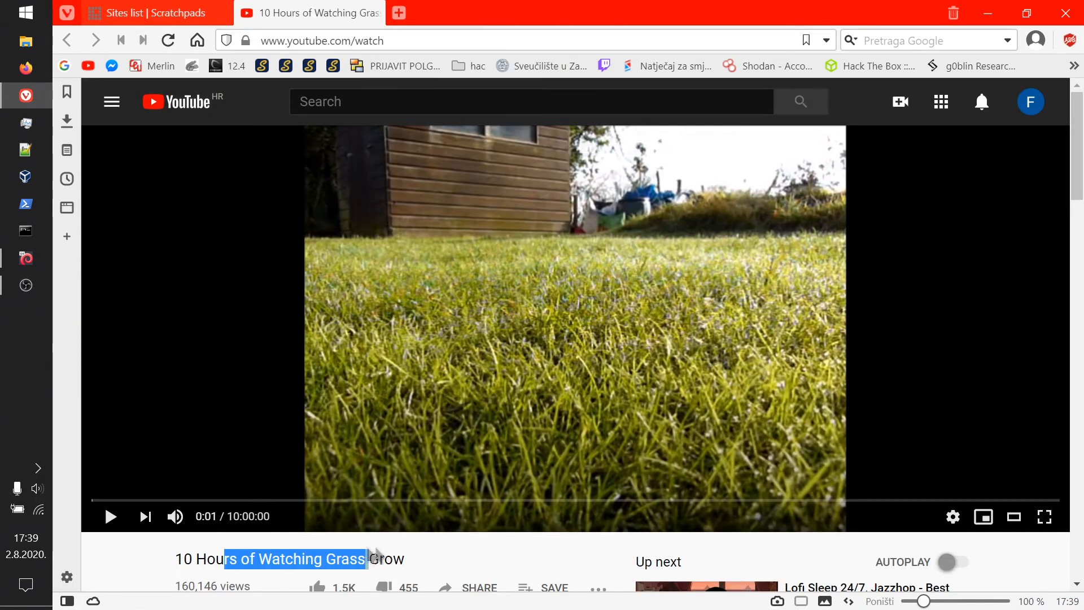
pyautogui.click(158, 12)
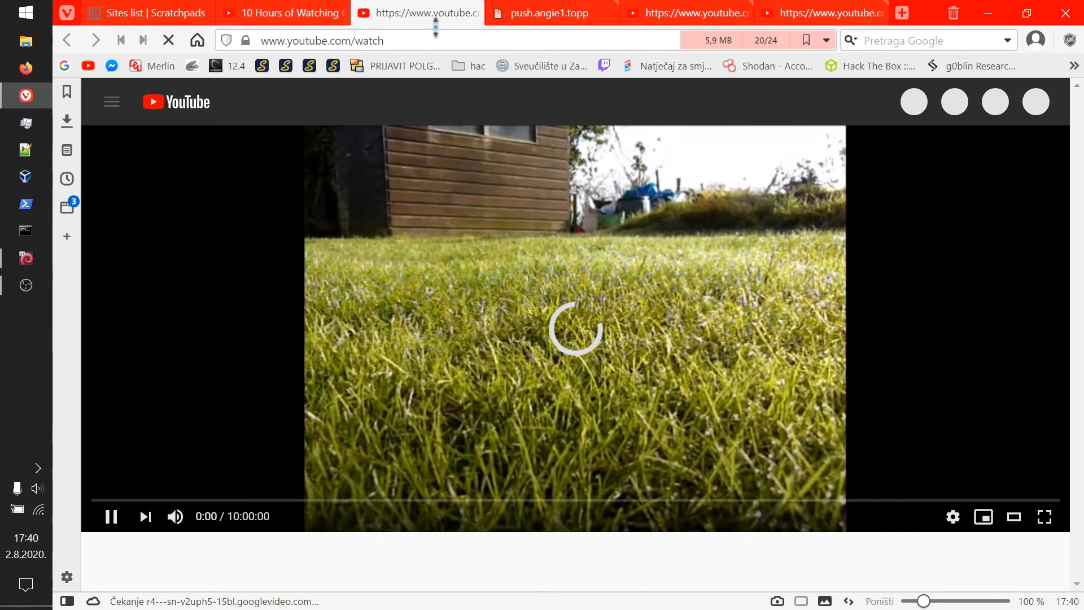
pyautogui.click(153, 12)
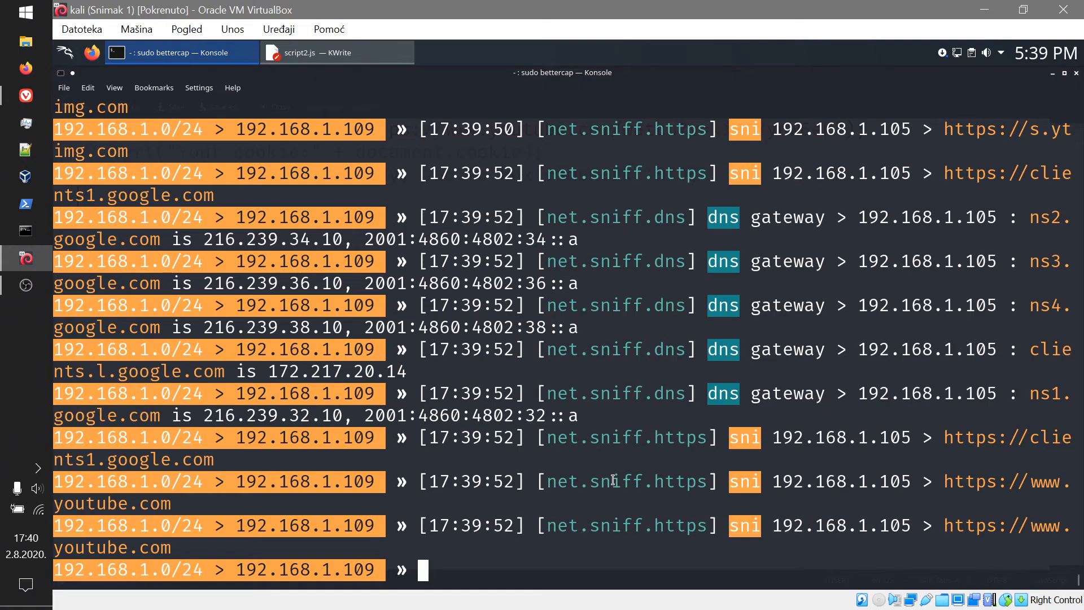
# Quit bettercap with Ctrl+C and relaunch it with 'sudo bettercap -iface eth0'.
pyautogui.press('ctrl+c')
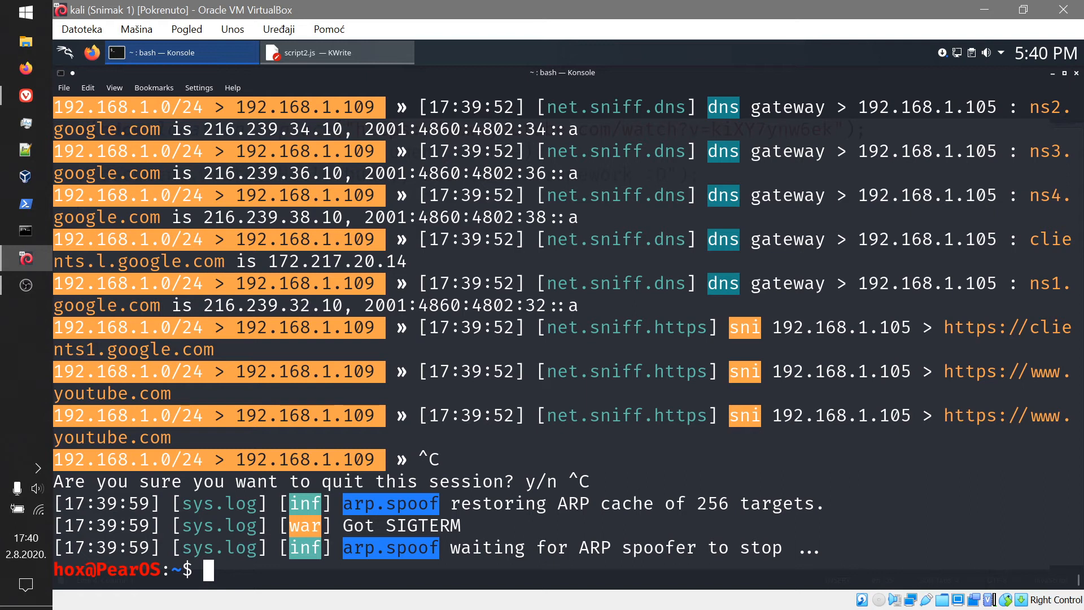
pyautogui.write('sudo bettercap -iface eth0')
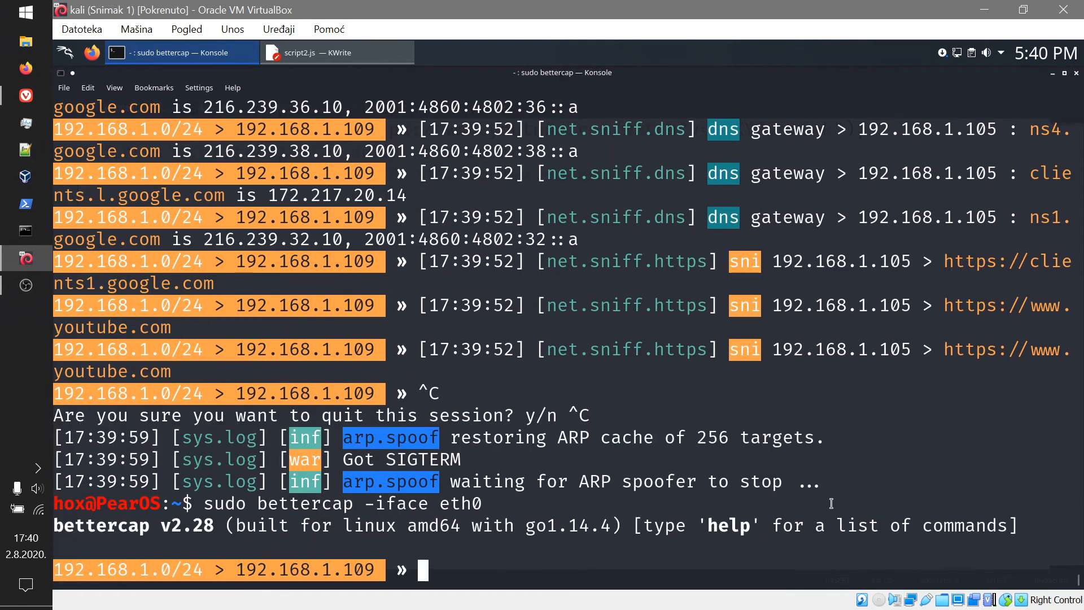
pyautogui.click(314, 52)
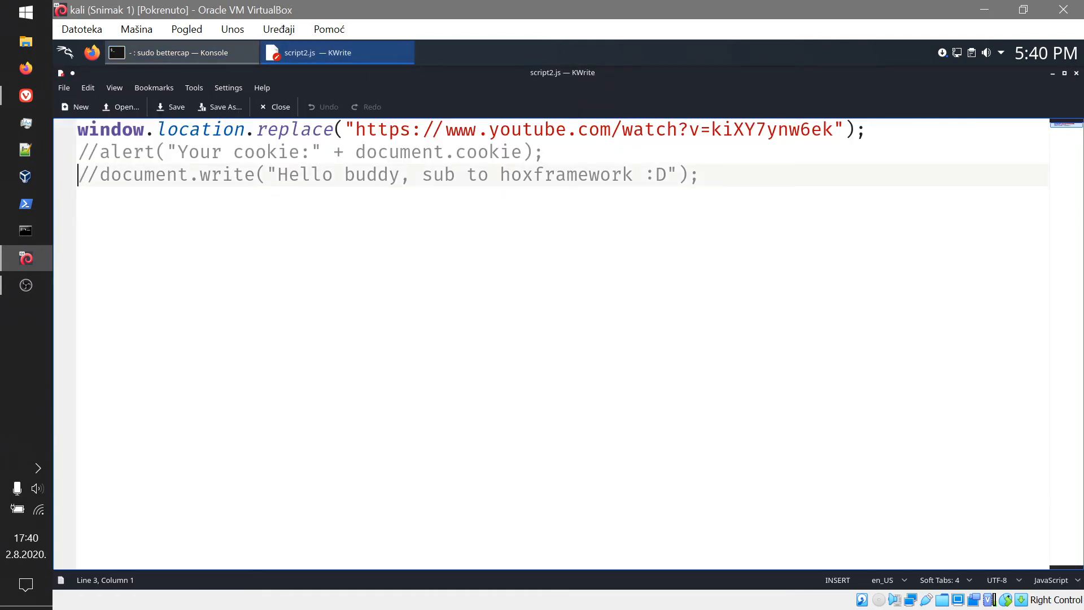
# Comment out the redirect and prefix the cookie alert with 'You have been hacked lmfao xD'.
pyautogui.write('//')
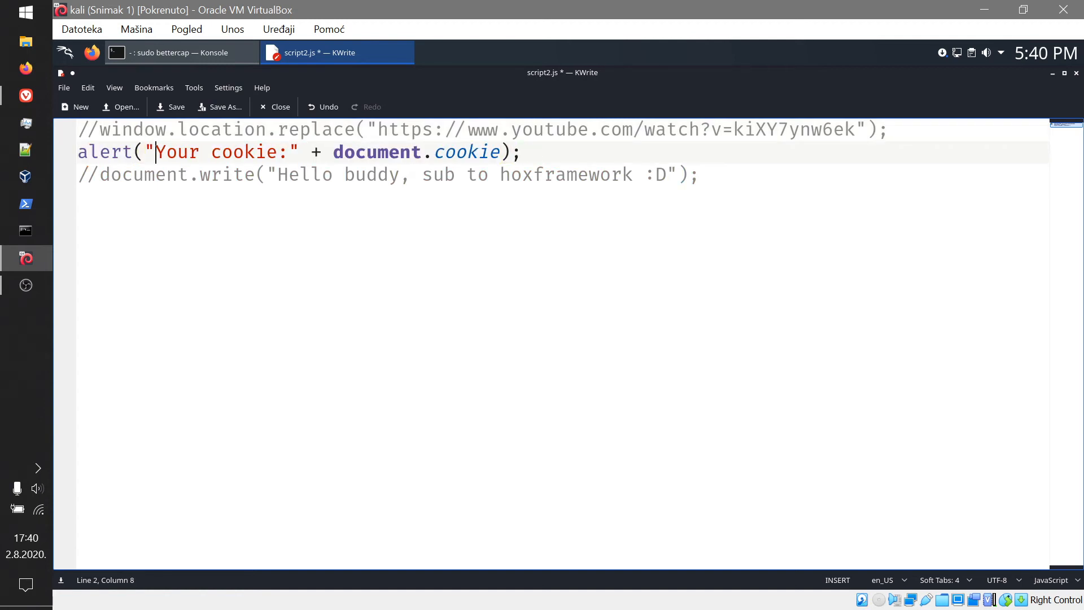
pyautogui.write('You have been hacked lmfao xD ,')
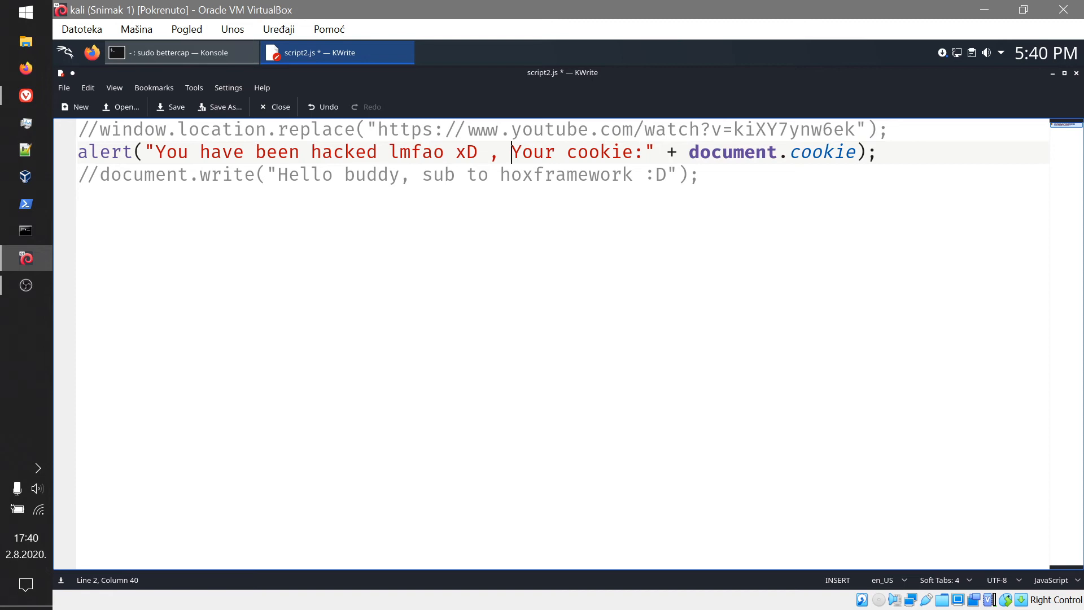
pyautogui.click(180, 53)
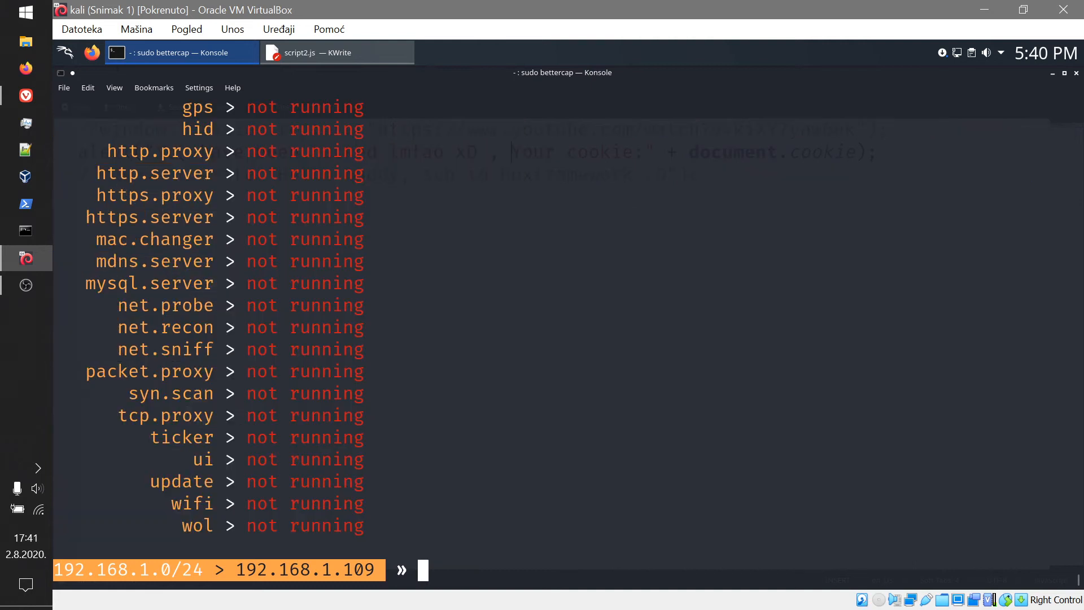
# Enable net.probe and net.recon, view the http.proxy help, and enter net.sniff.
pyautogui.write('set net.probe on')
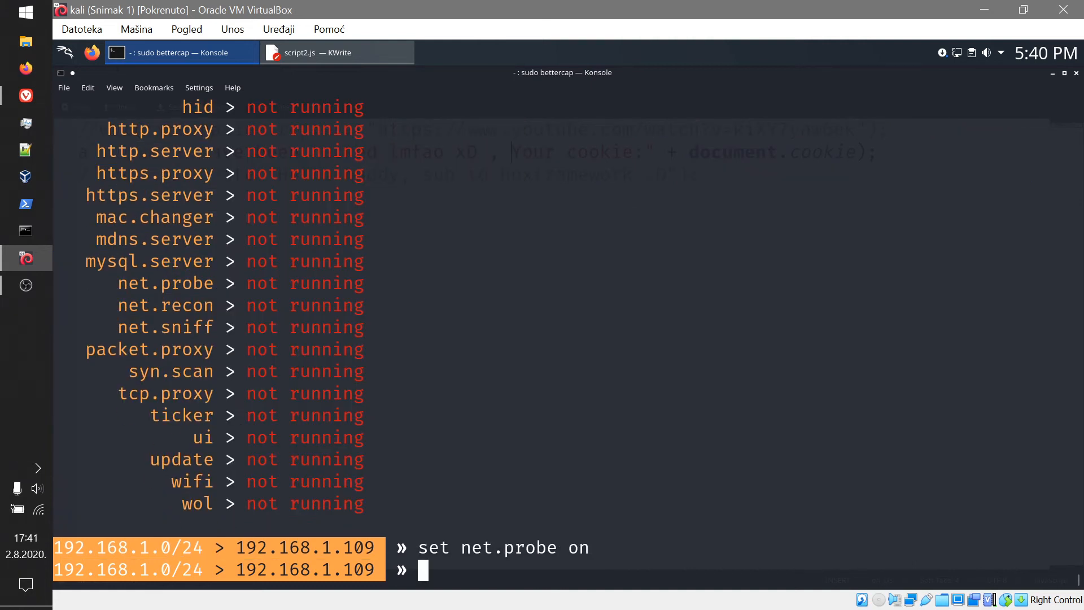
pyautogui.write('net.recon')
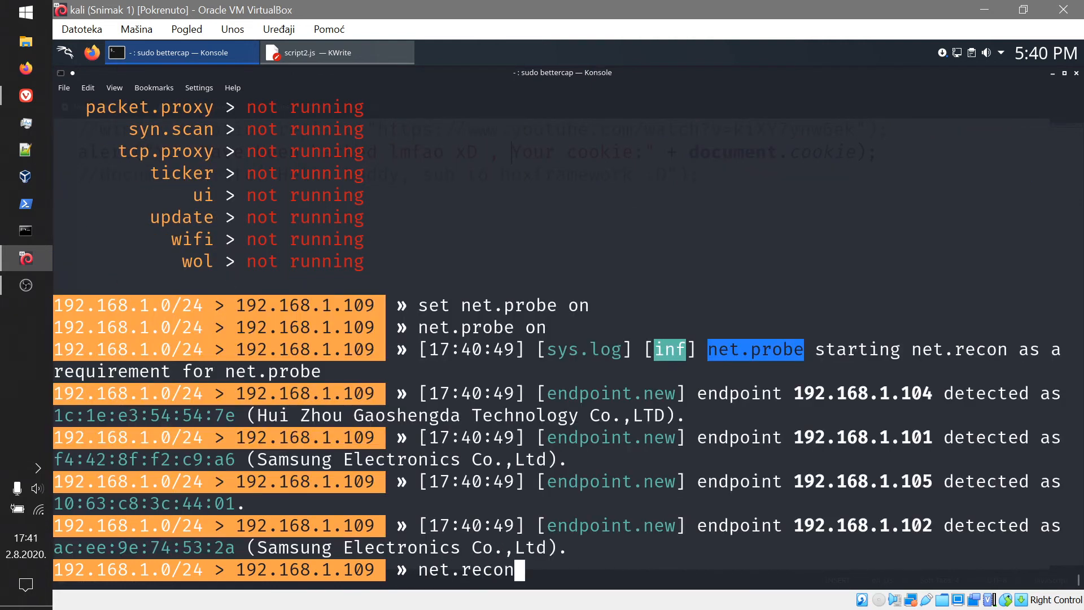
pyautogui.press('Return')
pyautogui.write('http')
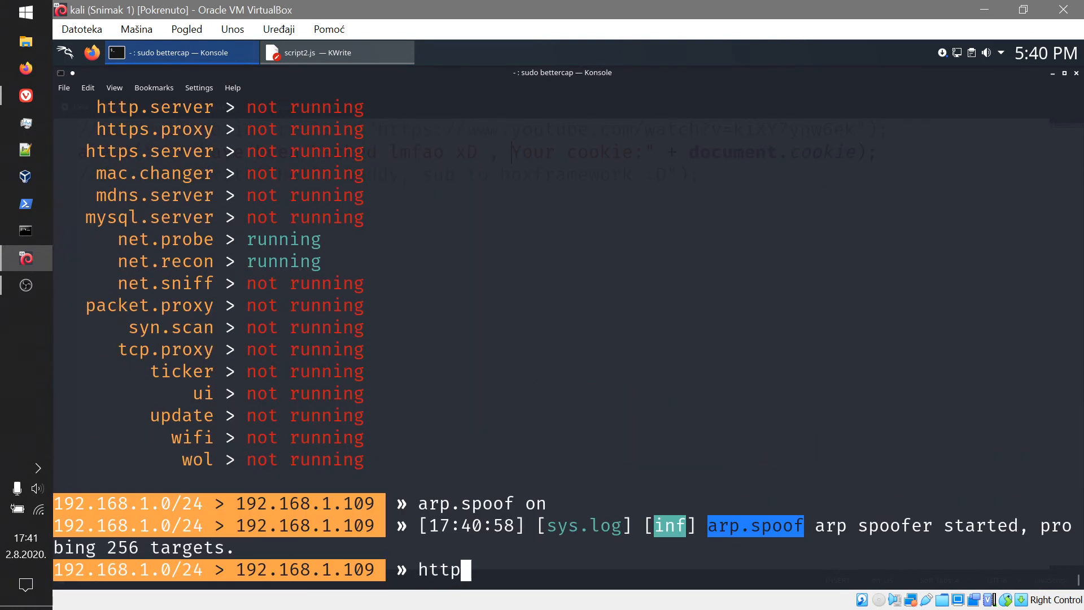
pyautogui.write('help http.proxy')
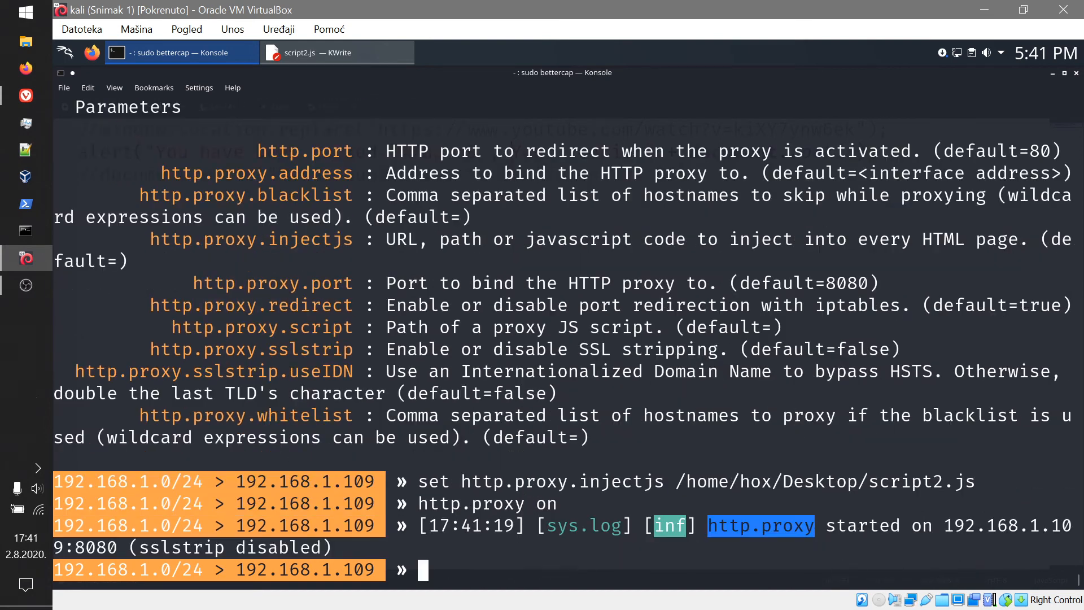
pyautogui.write('net.snif')
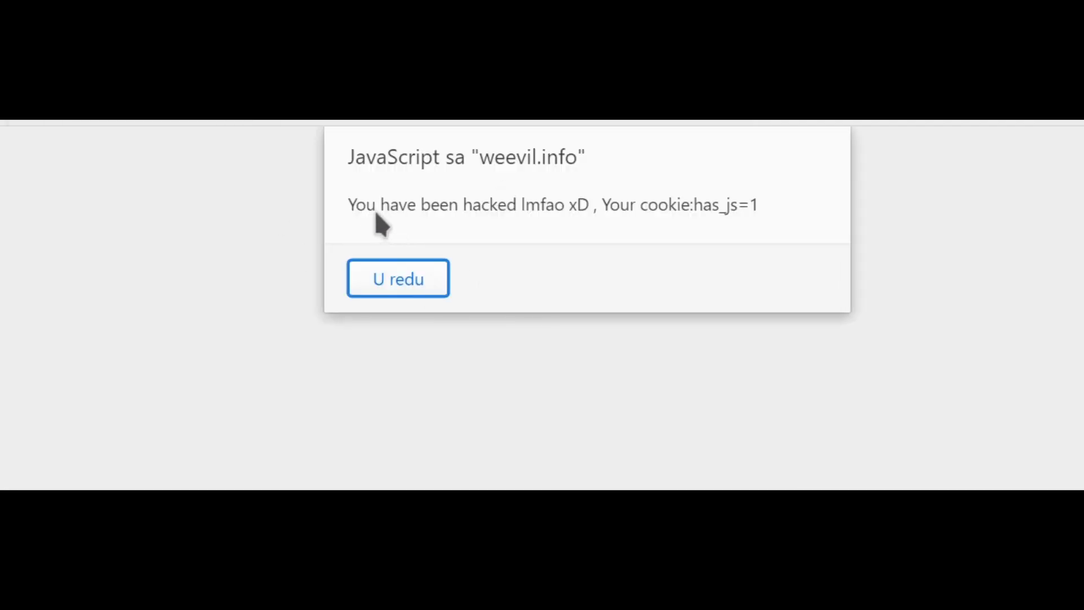
pyautogui.moveTo(651, 225)
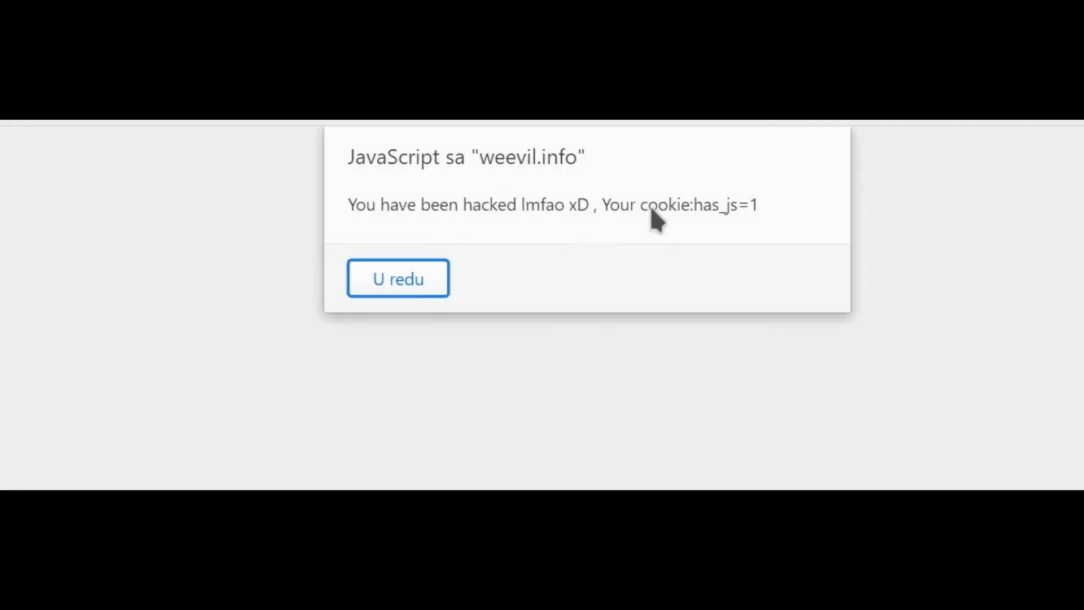
# Visit weevil.info and arcticplants.myspecies.info as the victim, dismissing each injected cookie alert.
pyautogui.click(398, 278)
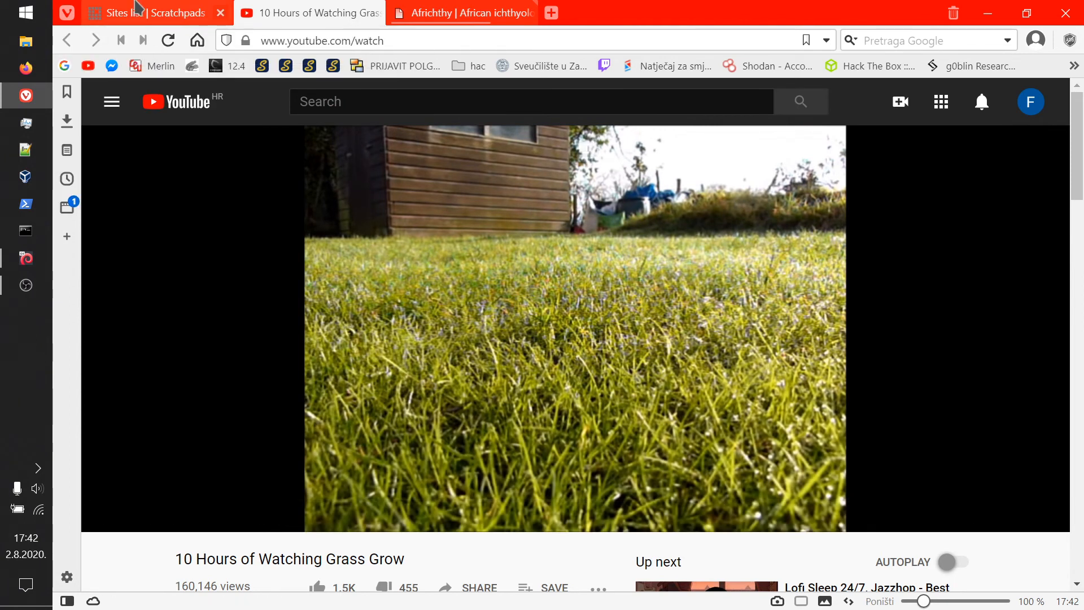
pyautogui.click(152, 12)
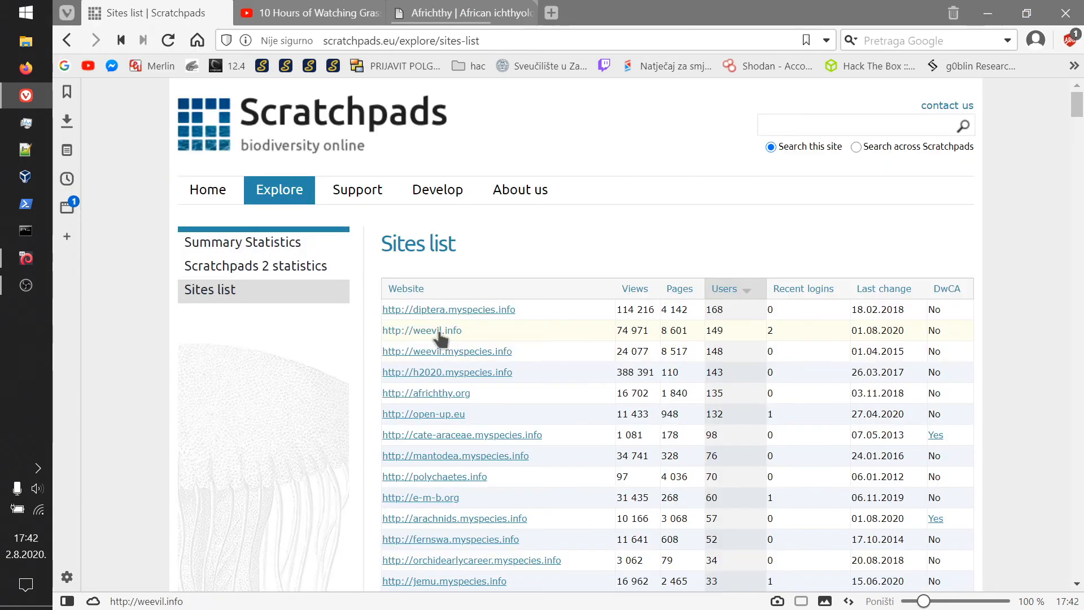
pyautogui.click(422, 331)
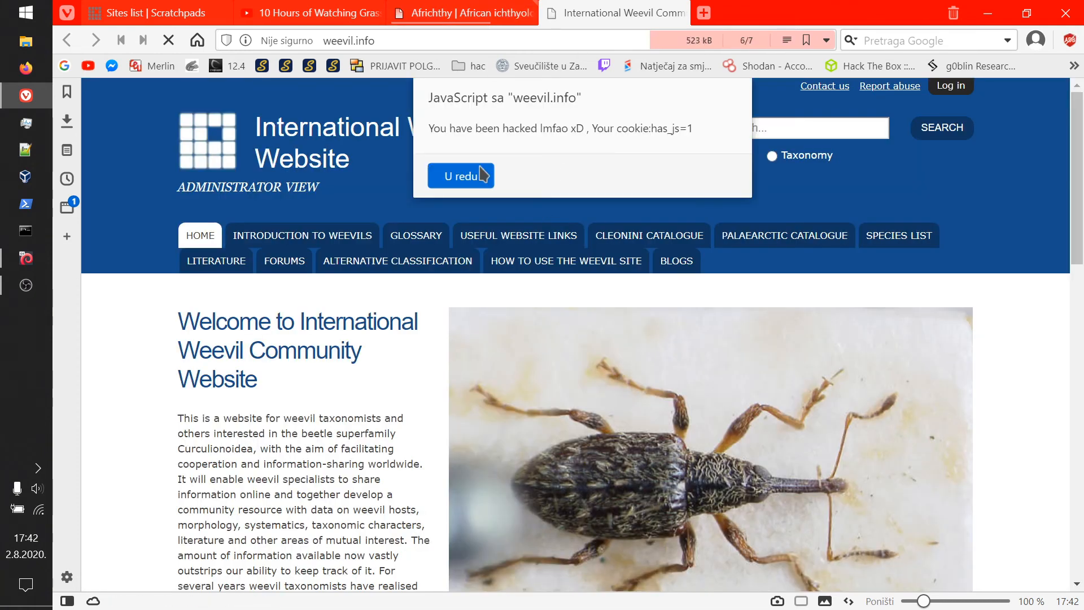
pyautogui.click(460, 12)
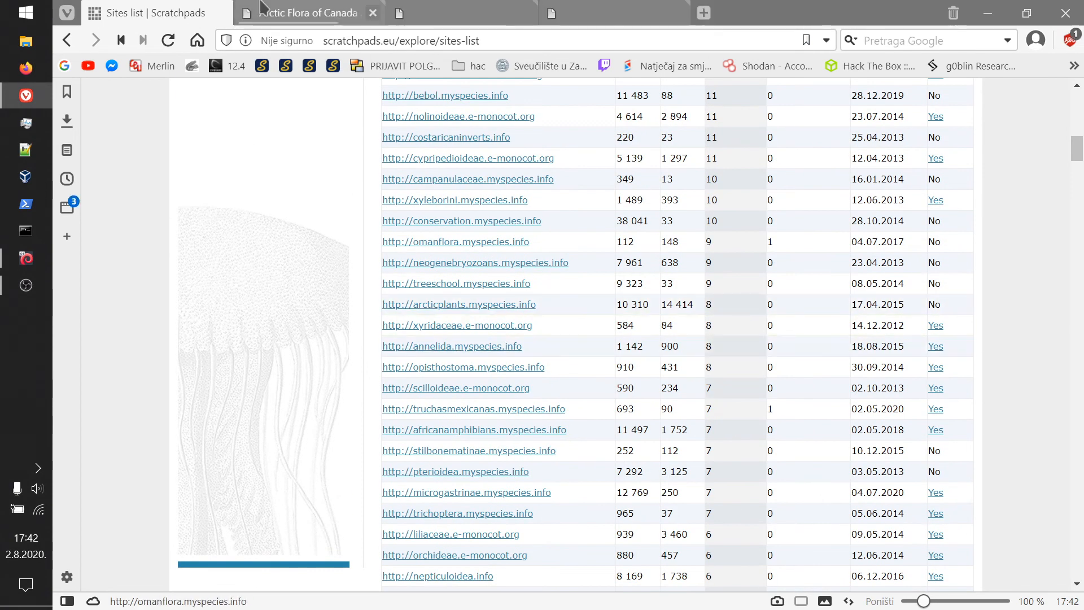
pyautogui.click(460, 304)
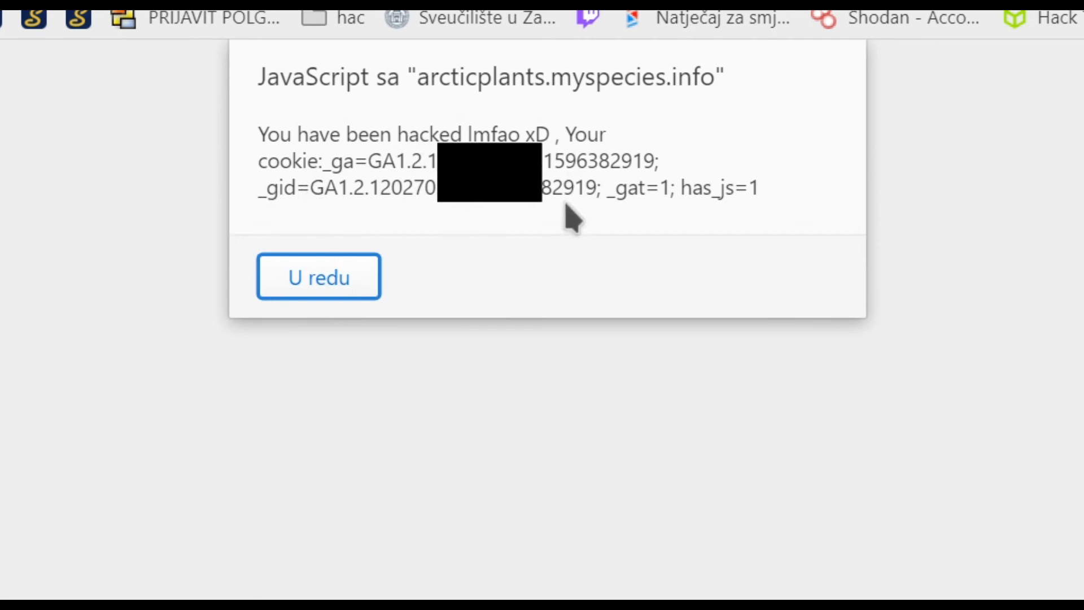
pyautogui.click(318, 276)
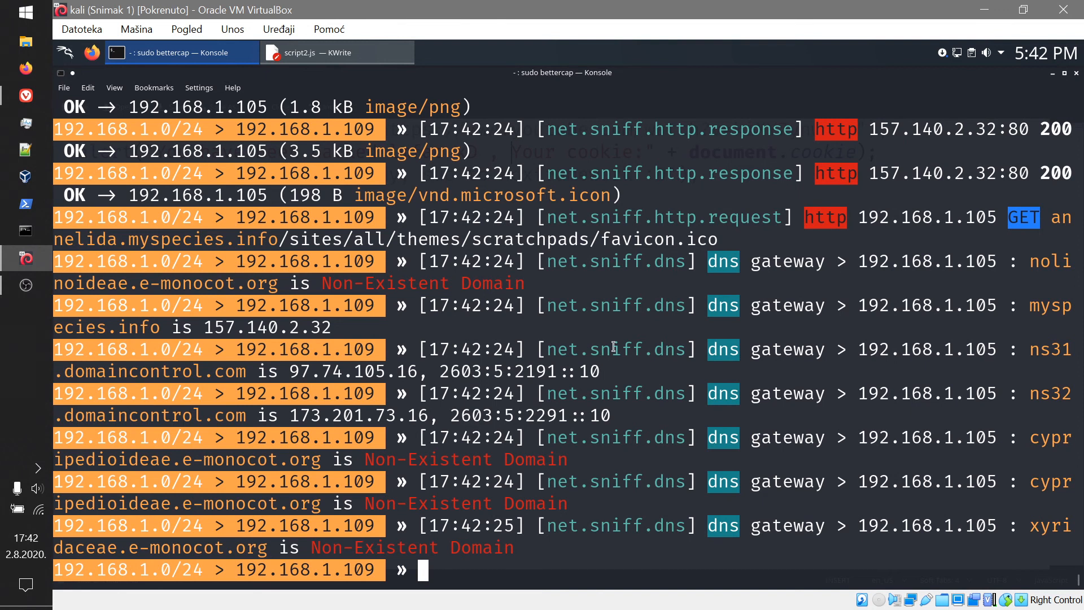
# Wrap the script2.js message in <h1>, <p> and <b> tags for the Hello buddy banner.
pyautogui.click(319, 53)
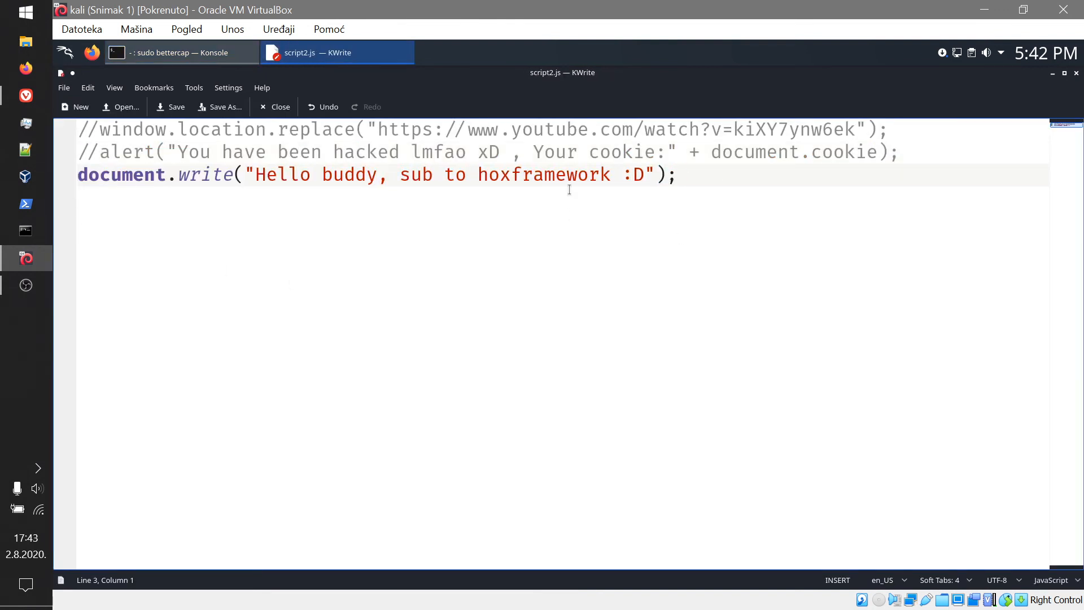
pyautogui.write('<')
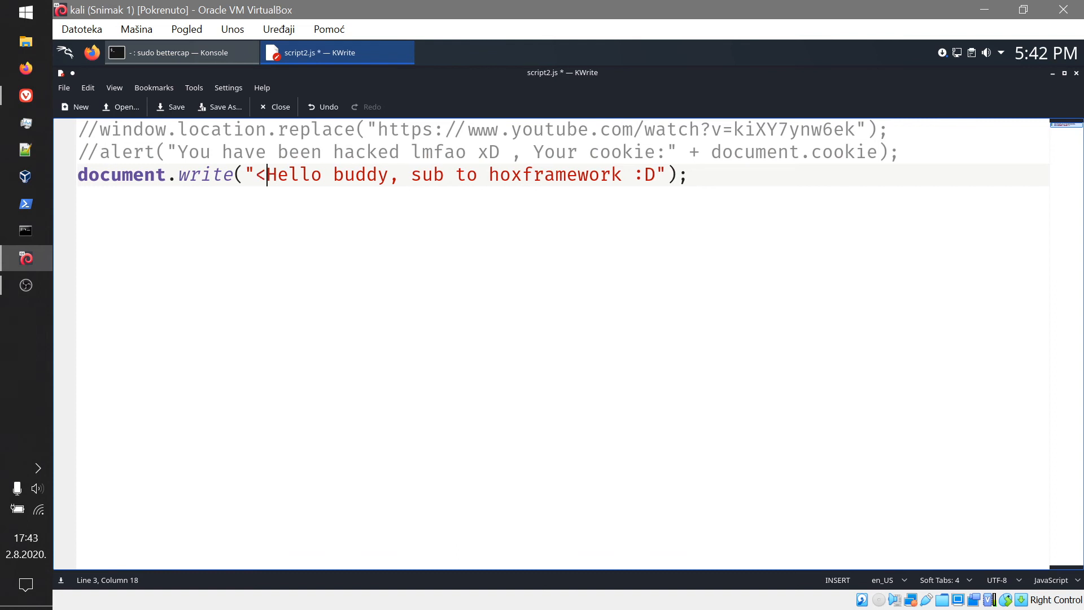
pyautogui.write('h1>')
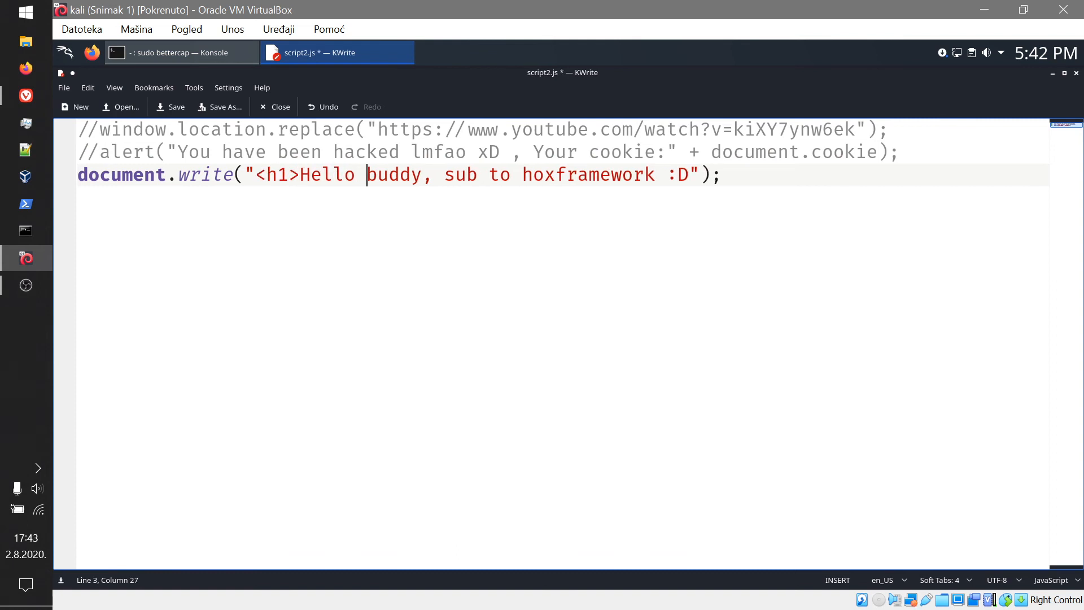
pyautogui.write('</h')
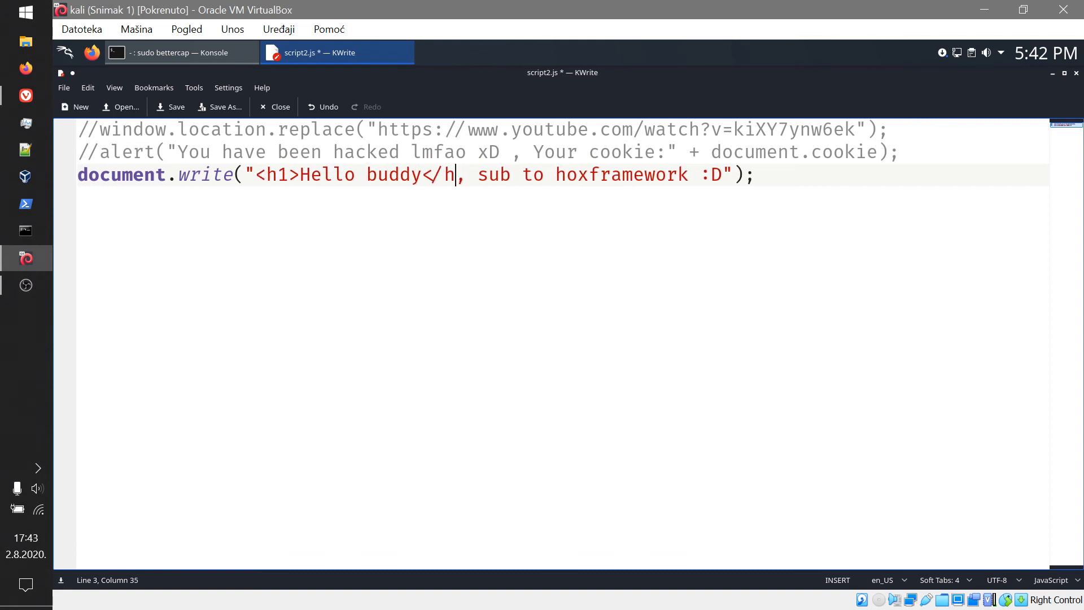
pyautogui.write('1> <')
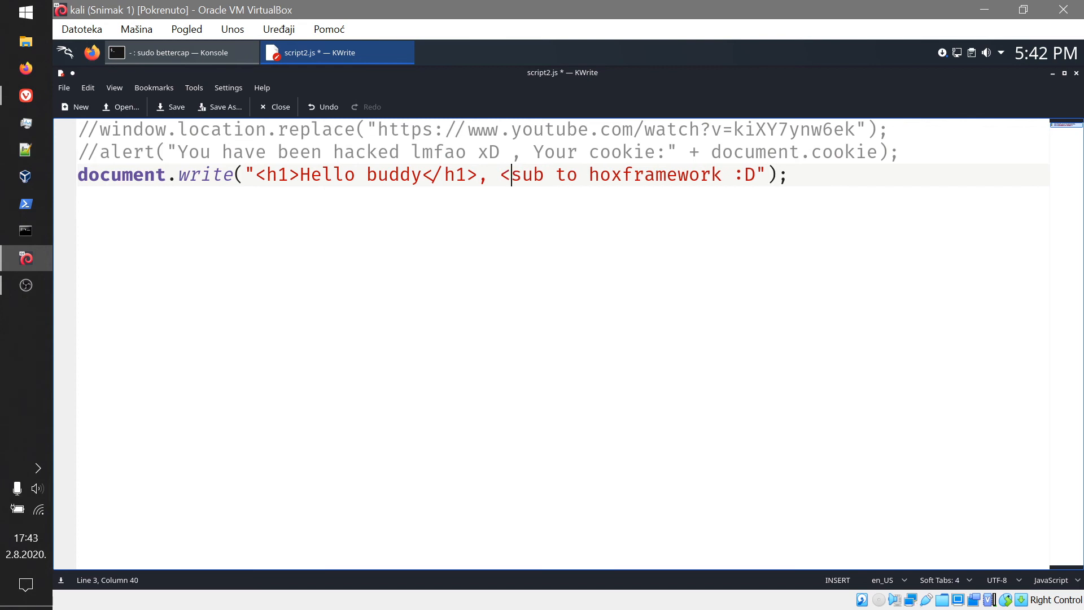
pyautogui.write('p>')
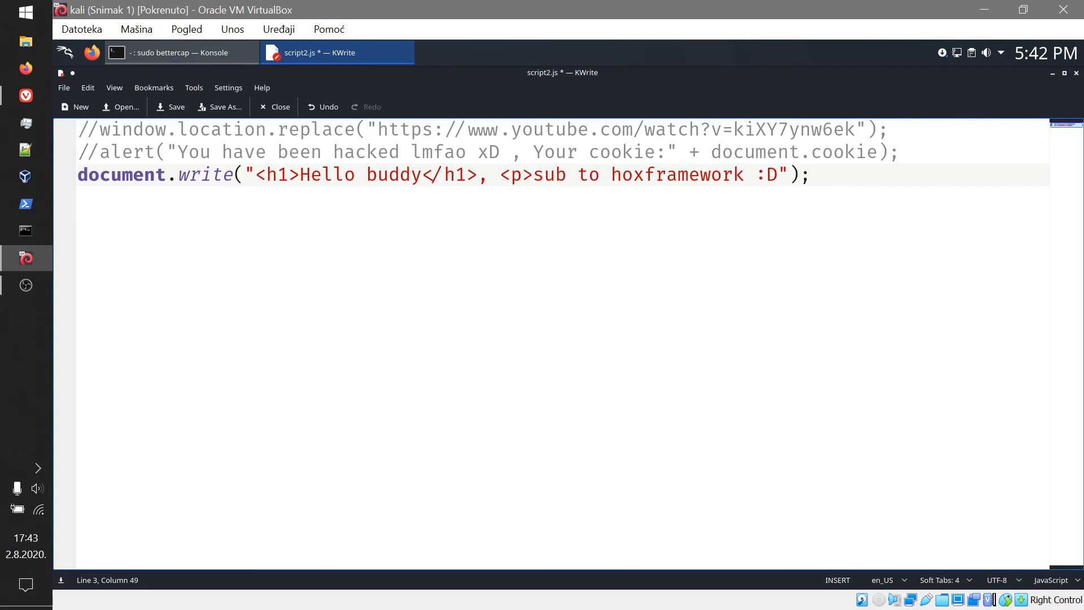
pyautogui.write('<b>')
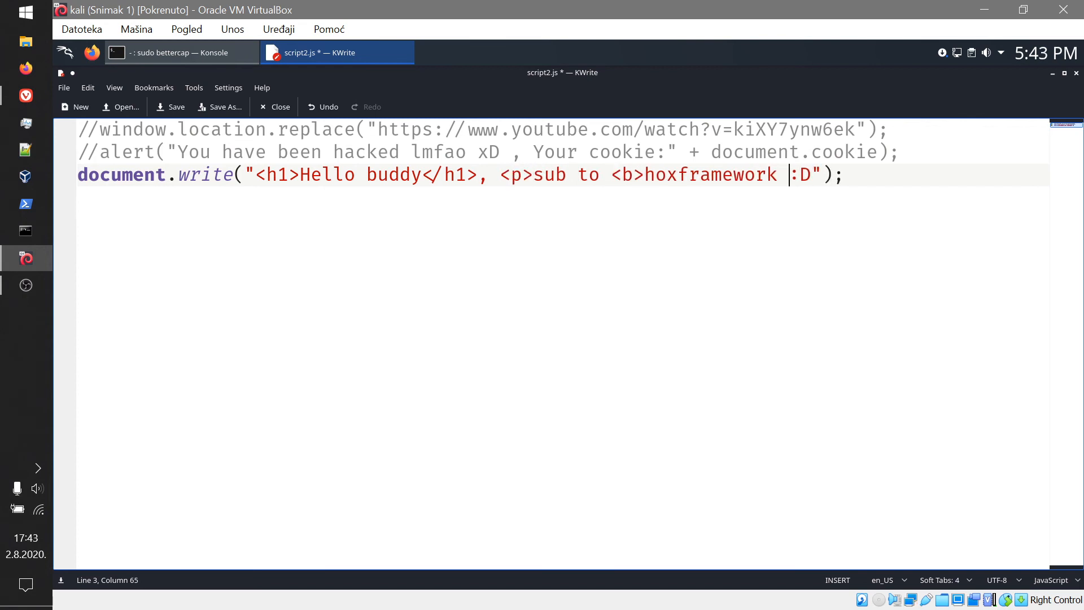
pyautogui.write('</b>')
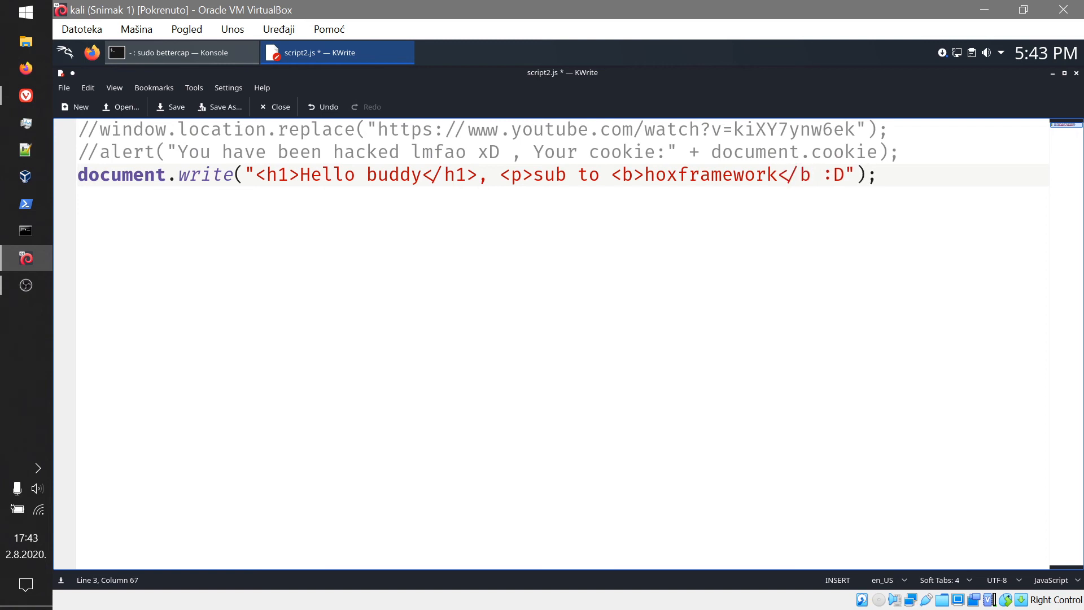
pyautogui.write('</p>')
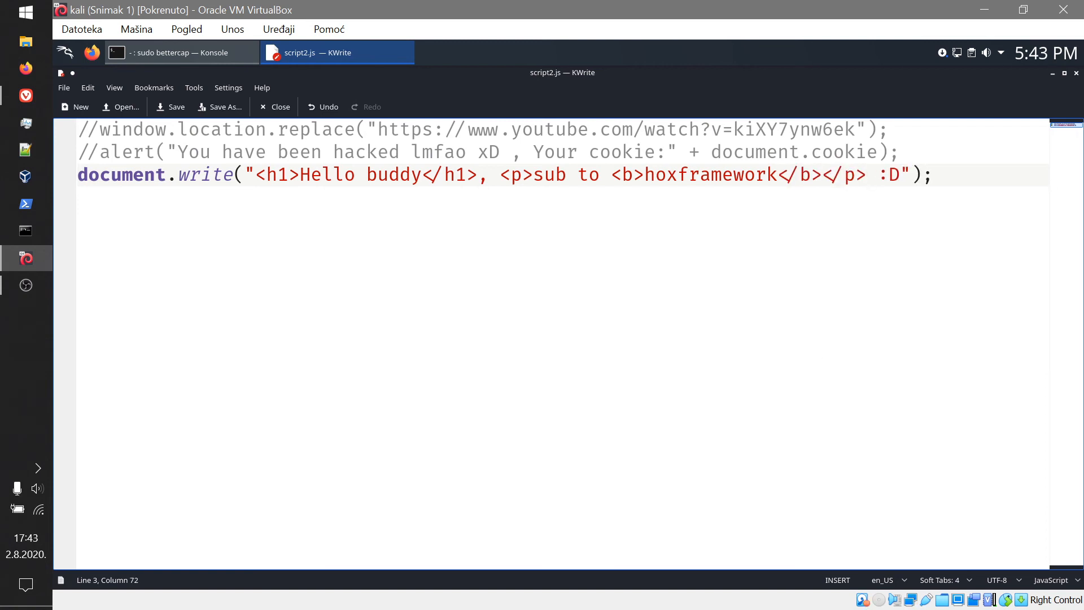
# In bettercap, turn http.proxy off and switch net.sniff on.
pyautogui.click(181, 52)
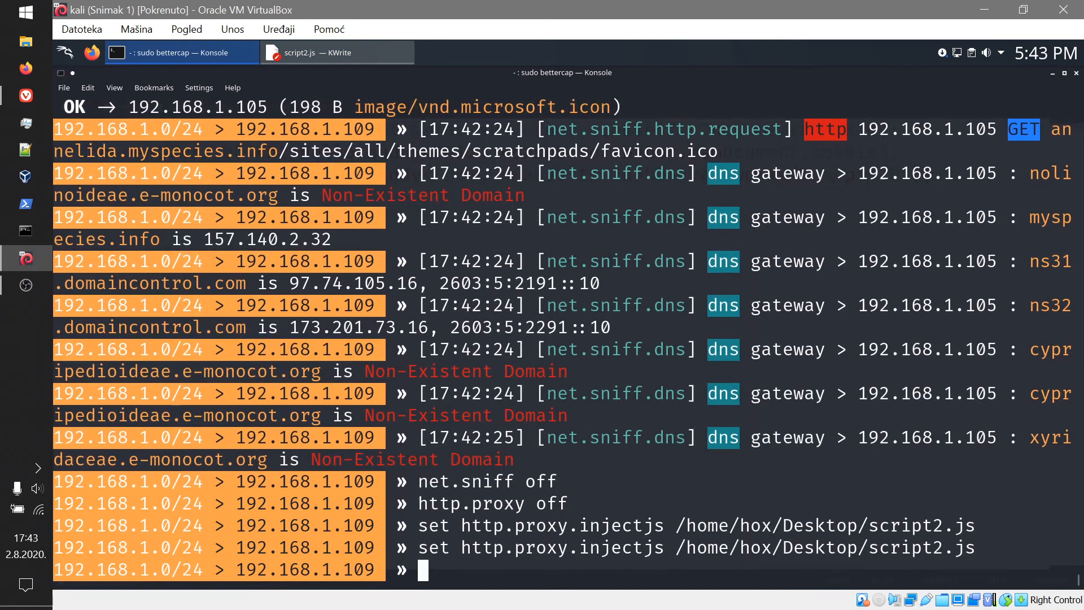
pyautogui.write('http.proxy off')
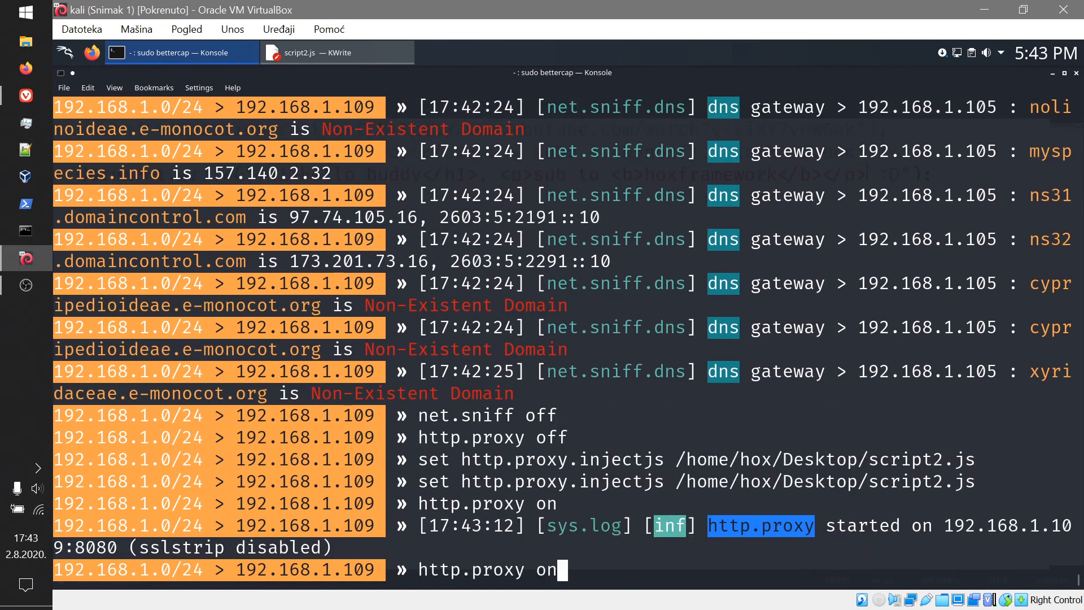
pyautogui.write('net.sniff on')
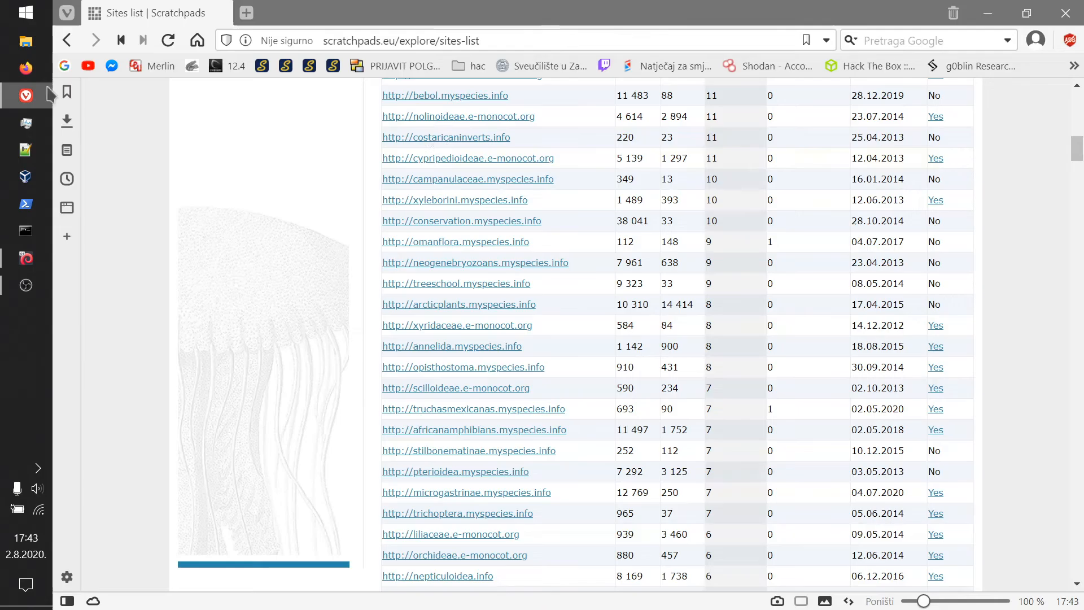
# Scroll the Beetles of Borneo and Ferns of Sulawesi tabs to view the injected Hello buddy heading.
pyautogui.scroll(-3)
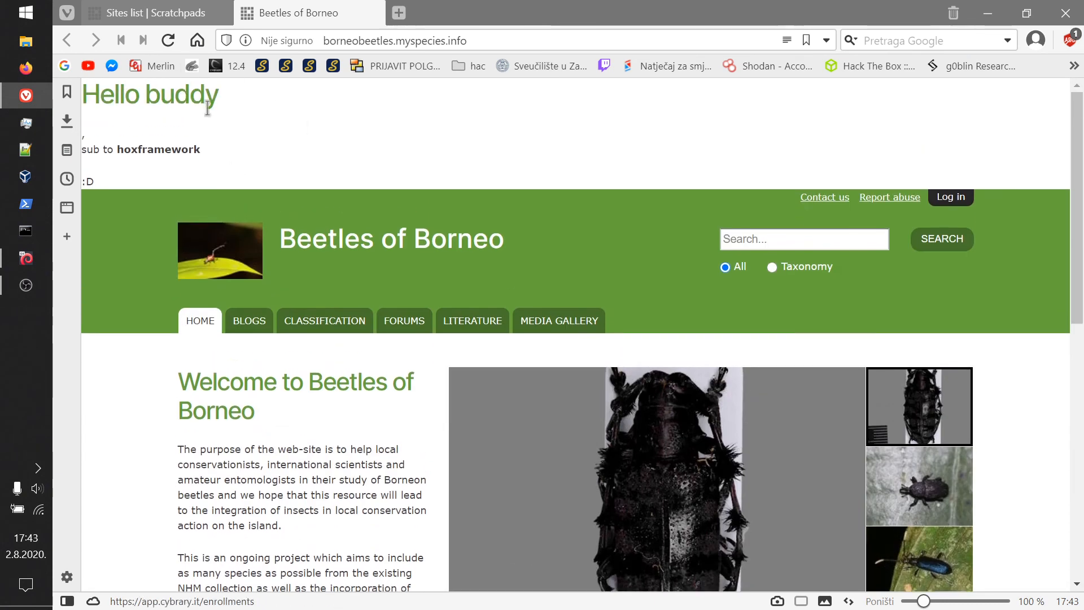
pyautogui.scroll(-3)
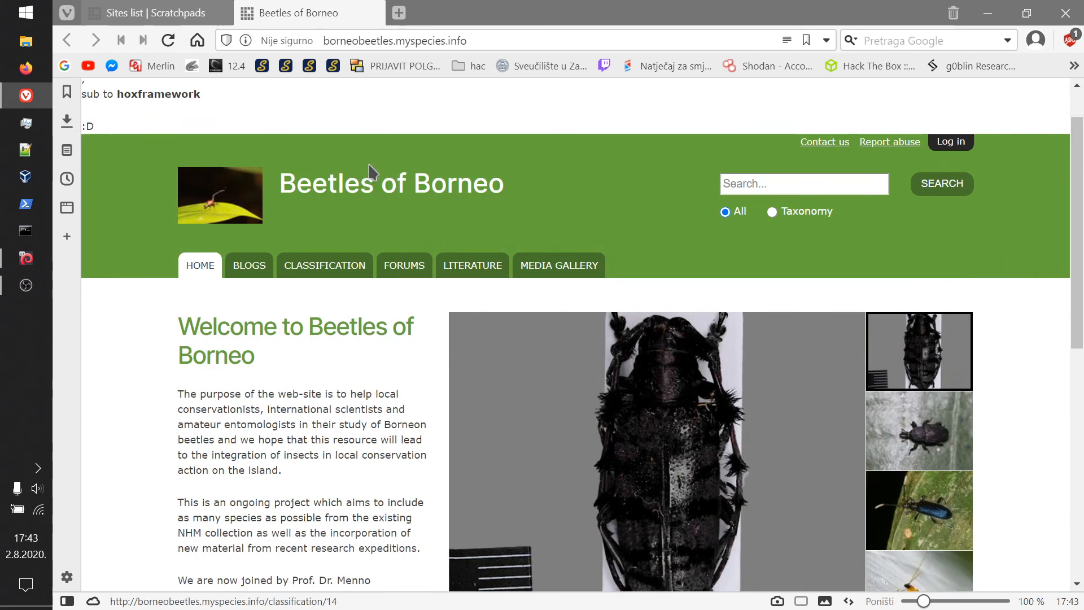
pyautogui.click(153, 13)
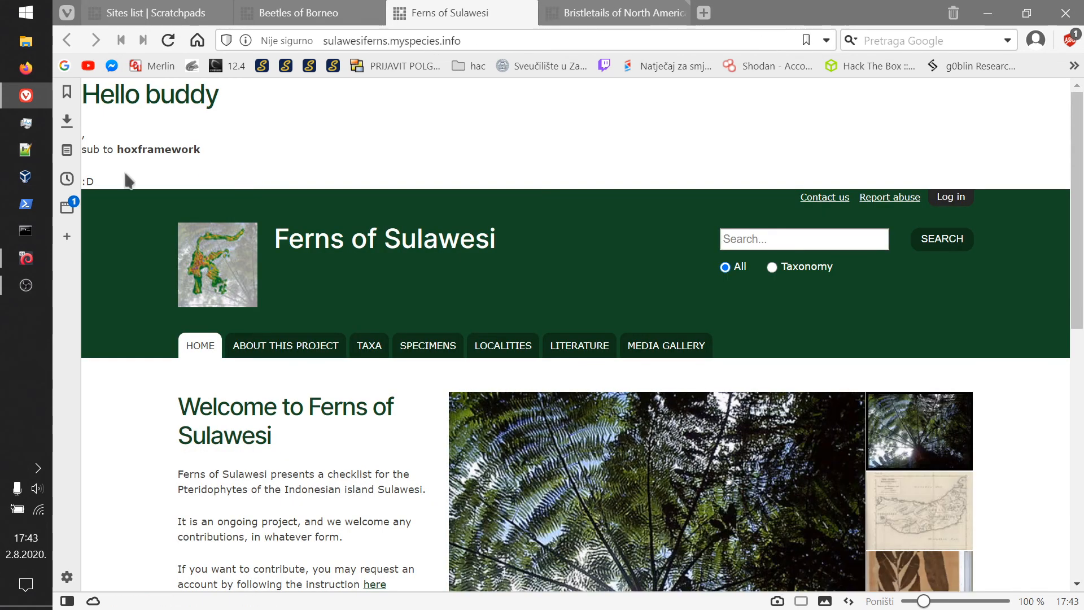
pyautogui.moveTo(381, 226)
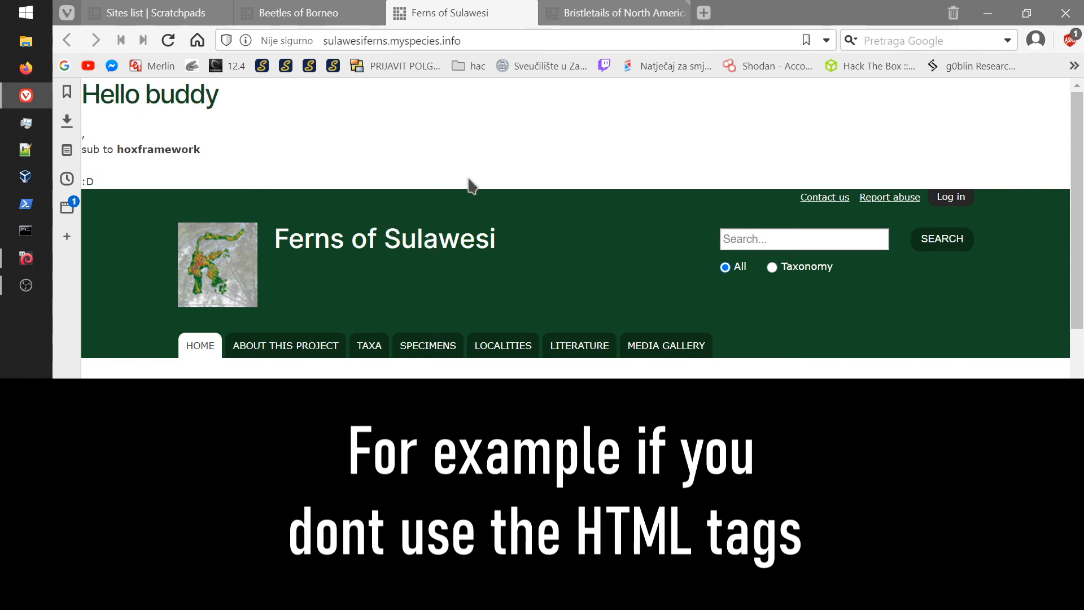
pyautogui.moveTo(447, 13)
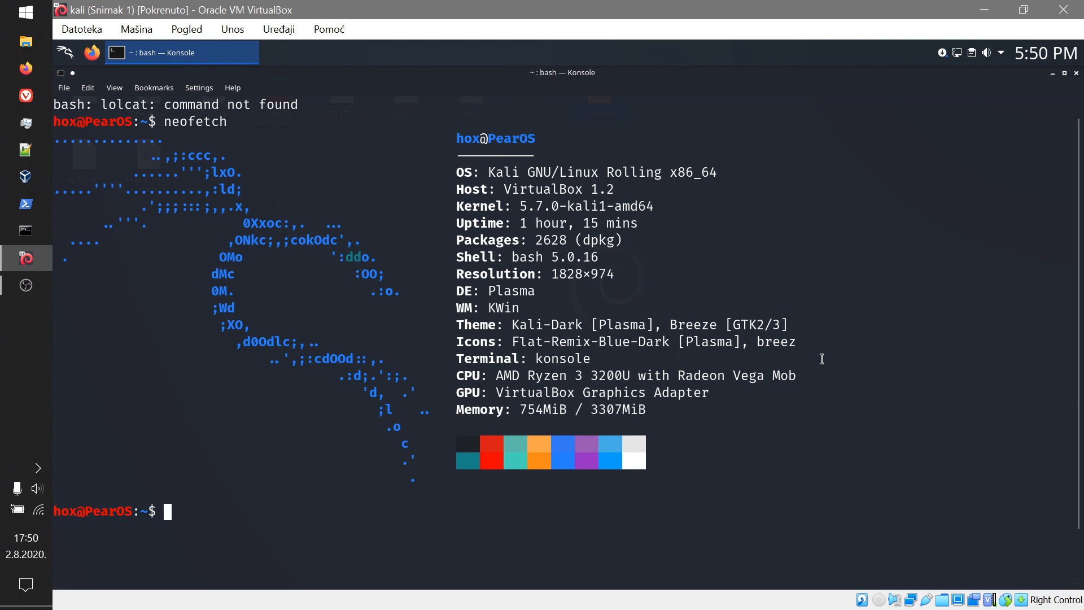
pyautogui.moveTo(1077, 81)
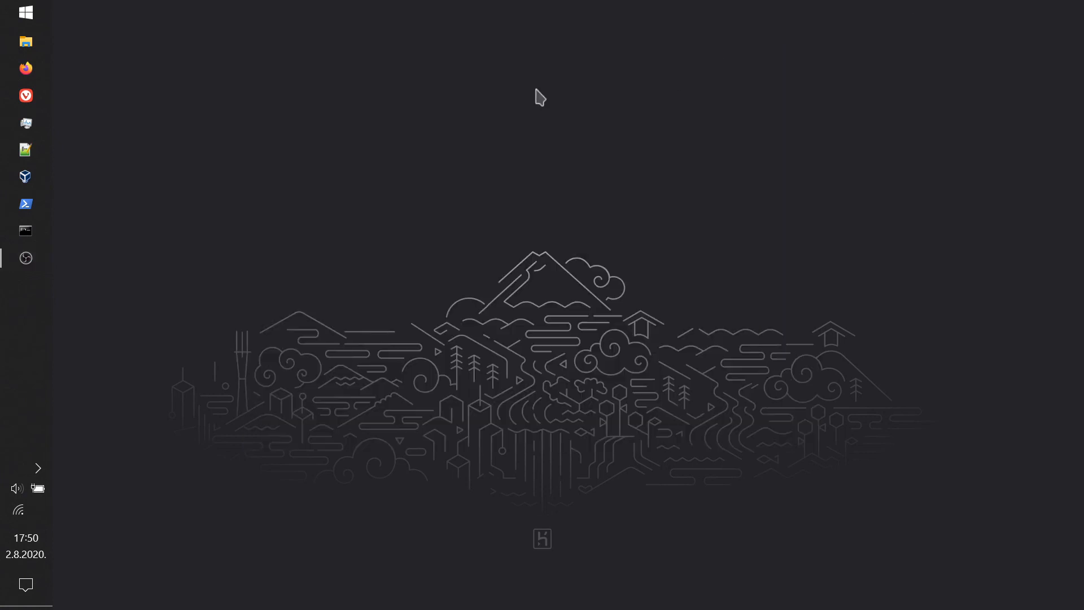
pyautogui.moveTo(604, 118)
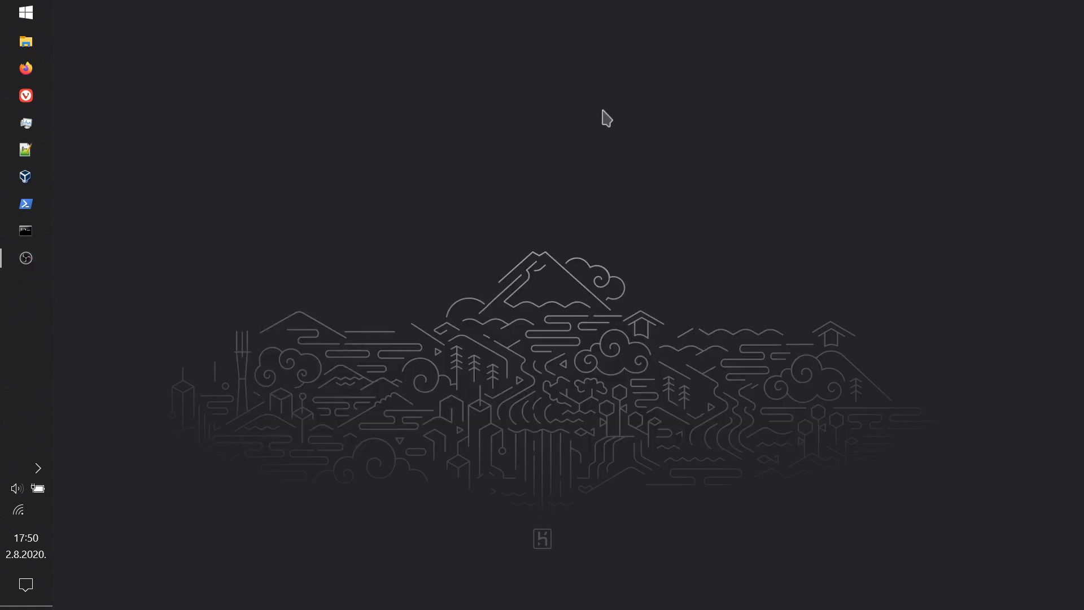
pyautogui.moveTo(609, 110)
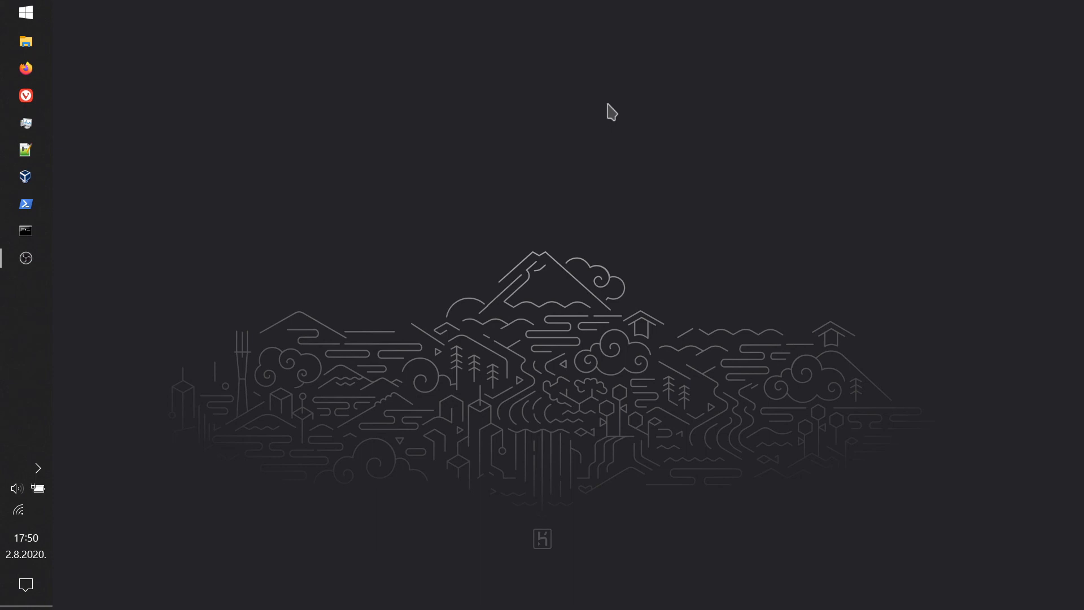
pyautogui.moveTo(623, 95)
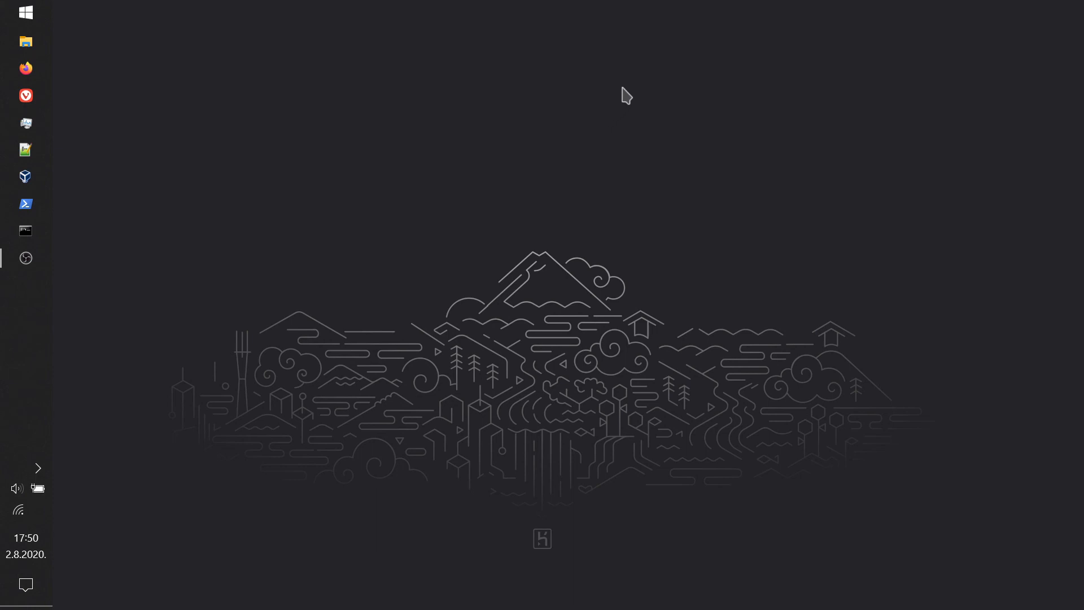